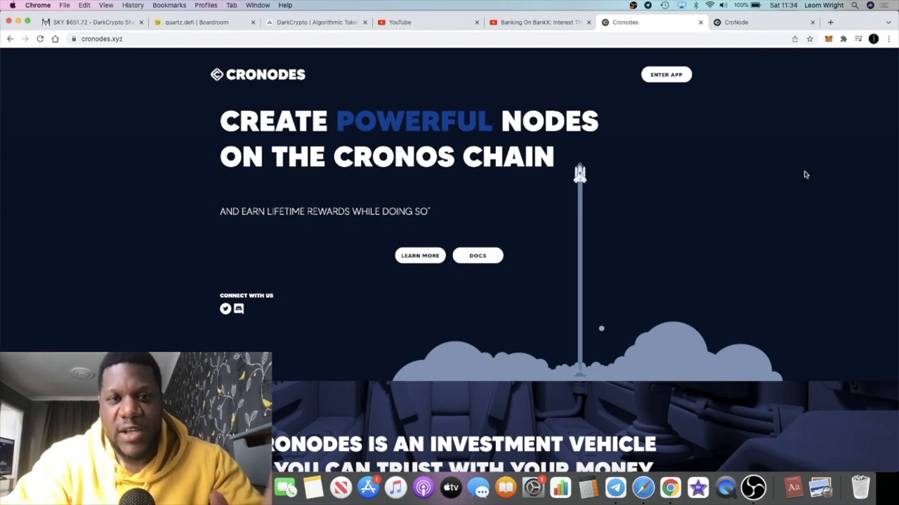
Look over the CroNodes node dashboard, scrolling through its node stats
{"action": "left_click", "coordinate": [761, 22]}
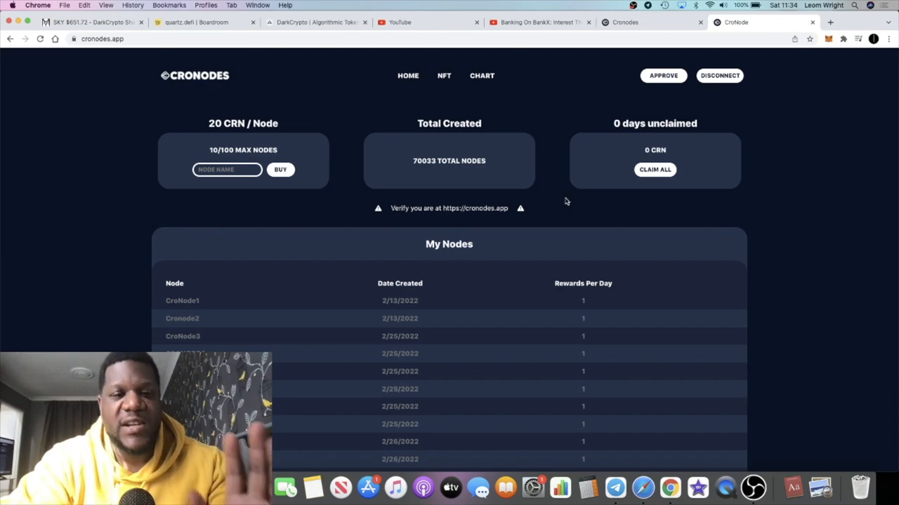
{"action": "scroll", "scroll_direction": "down", "scroll_amount": 3}
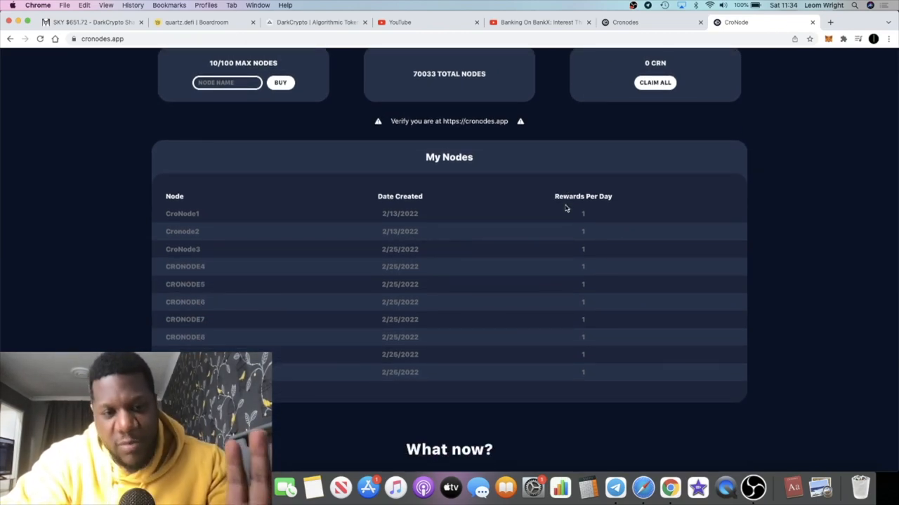
{"action": "mouse_move", "coordinate": [429, 236]}
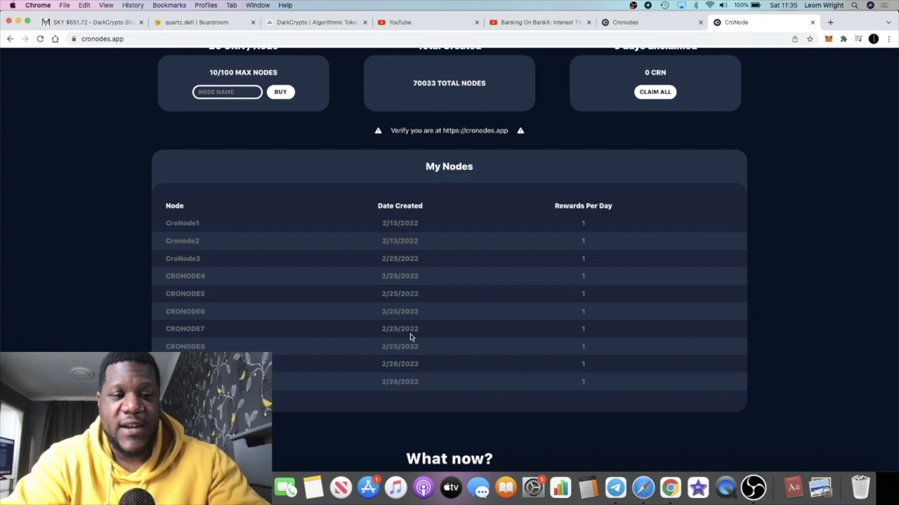
{"action": "mouse_move", "coordinate": [416, 306]}
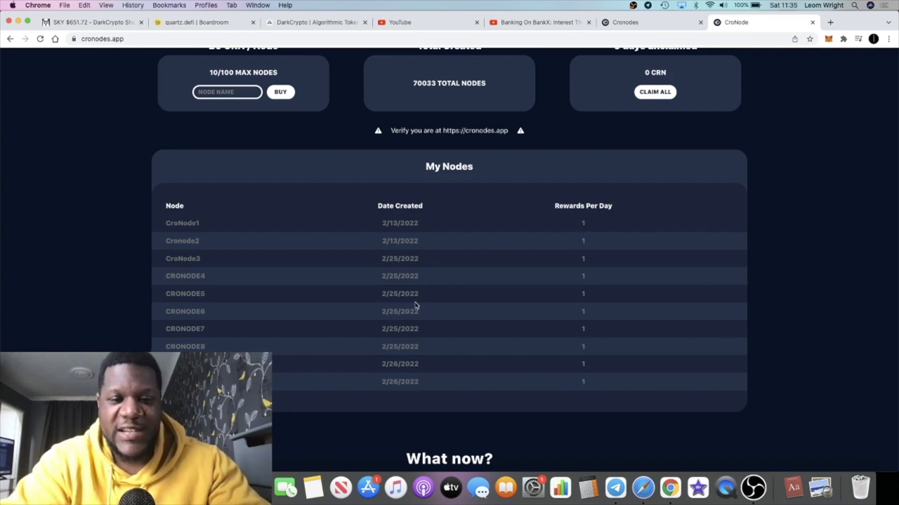
{"action": "scroll", "scroll_direction": "down", "scroll_amount": 3}
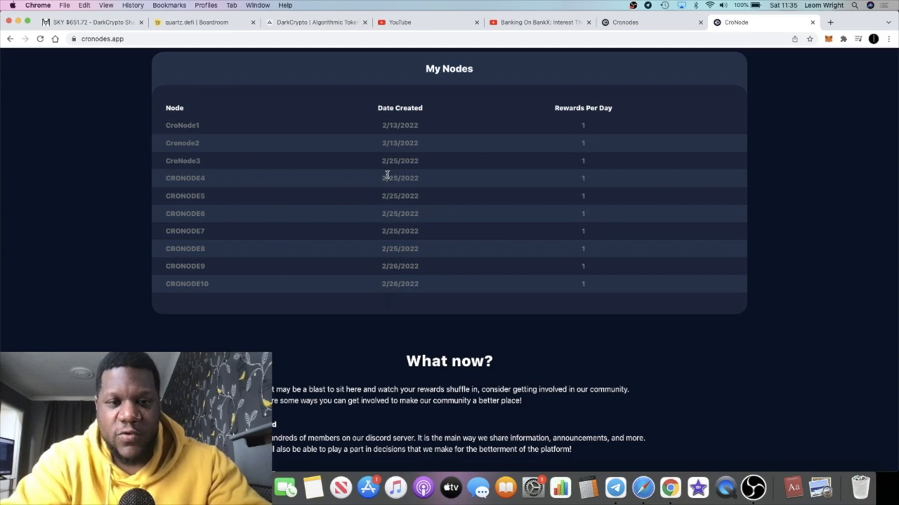
{"action": "scroll", "scroll_direction": "up", "scroll_amount": 3}
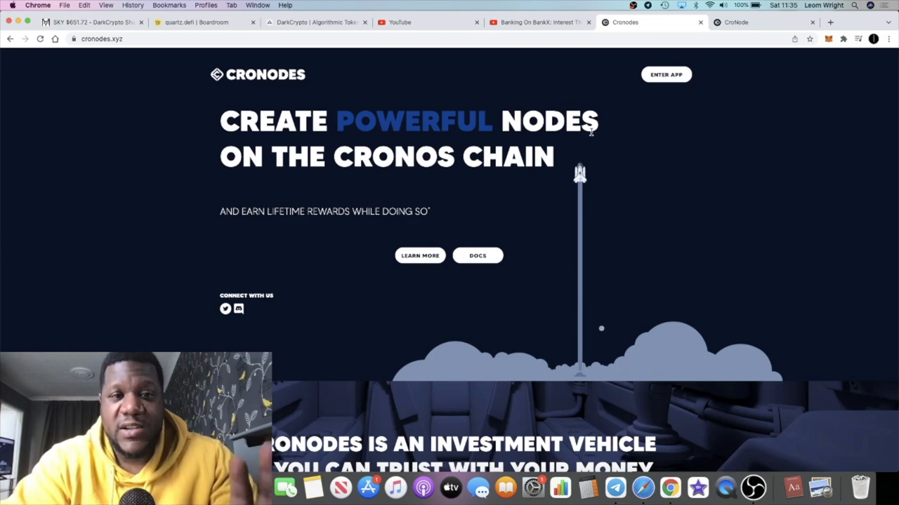
Search 'crn' in a new tab to reach the DEX Screener CRN/WCRO chart
{"action": "left_click", "coordinate": [850, 23]}
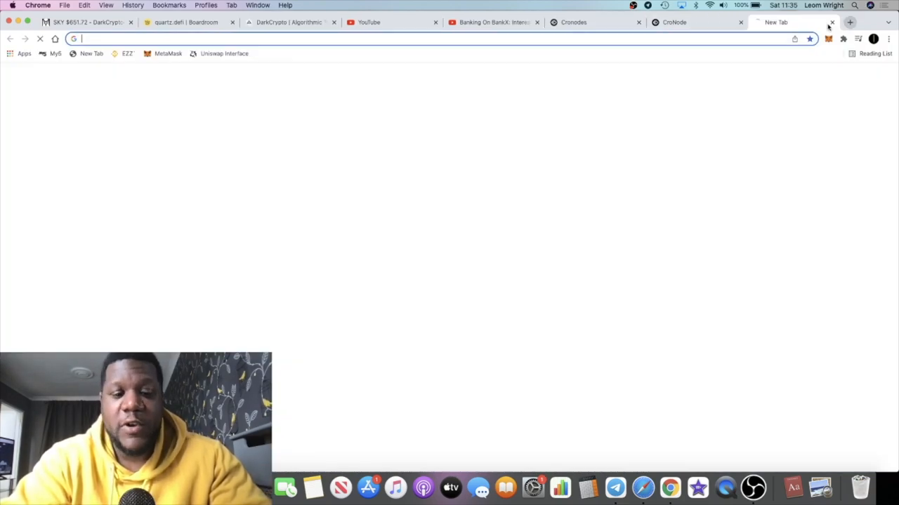
{"action": "type", "text": "crn"}
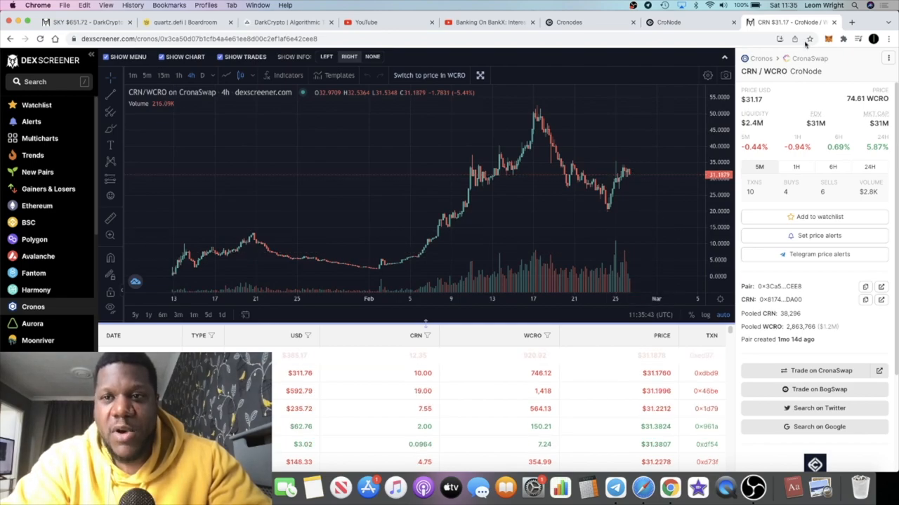
Load the CronaSwap swap page in a new tab, then check the $31.18 CRN/WCRO chart
{"action": "left_click", "coordinate": [851, 22]}
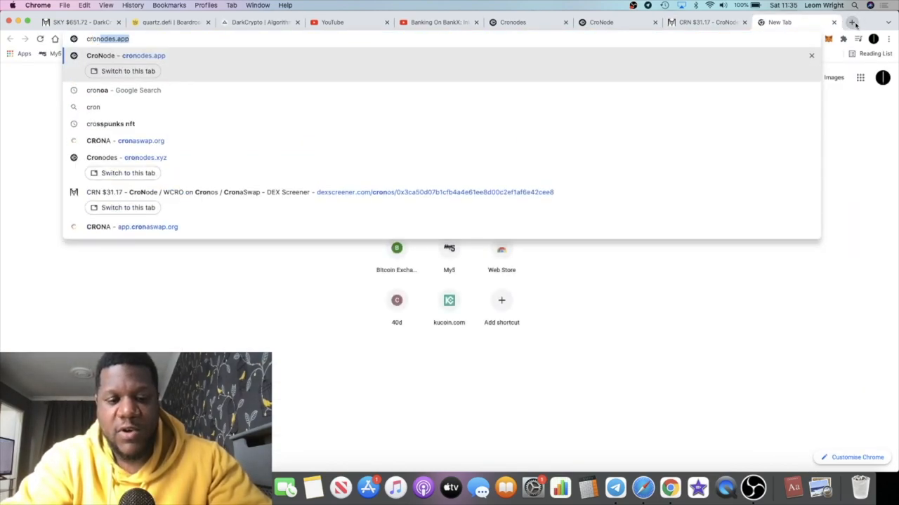
{"action": "left_click", "coordinate": [148, 227]}
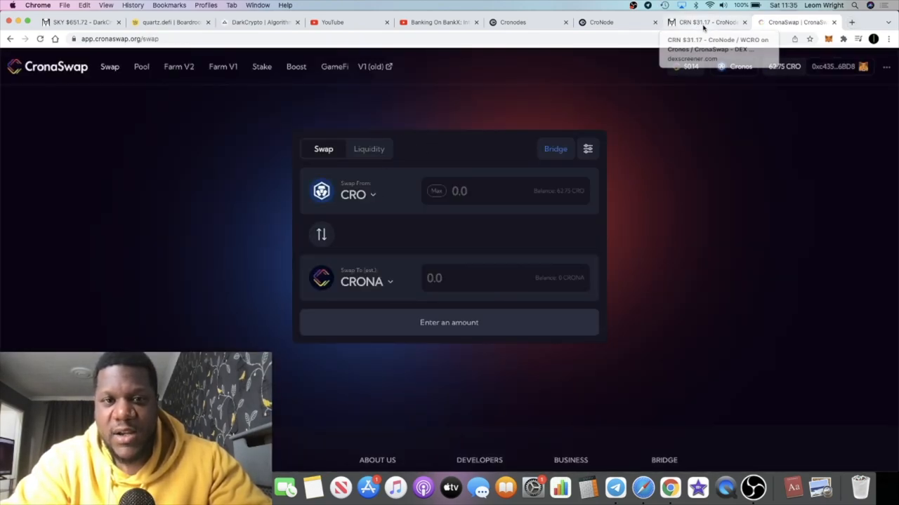
{"action": "left_click", "coordinate": [705, 23]}
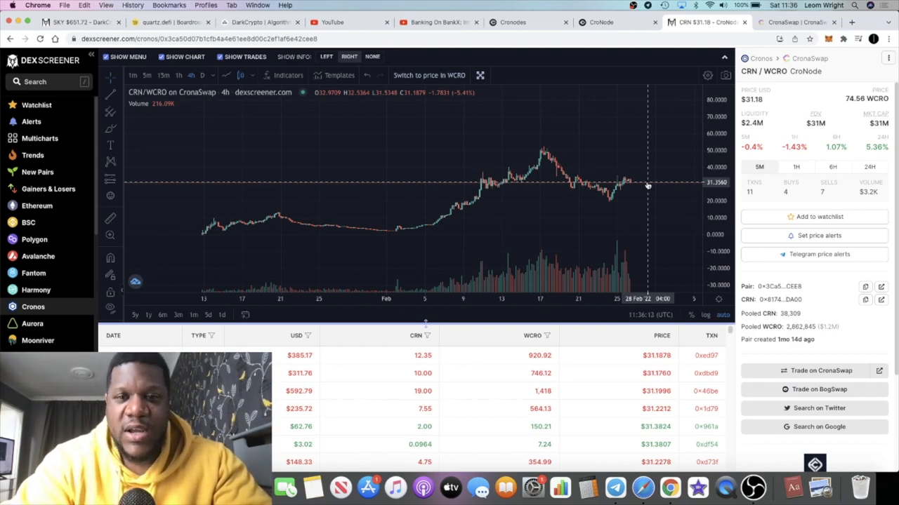
{"action": "mouse_move", "coordinate": [414, 230]}
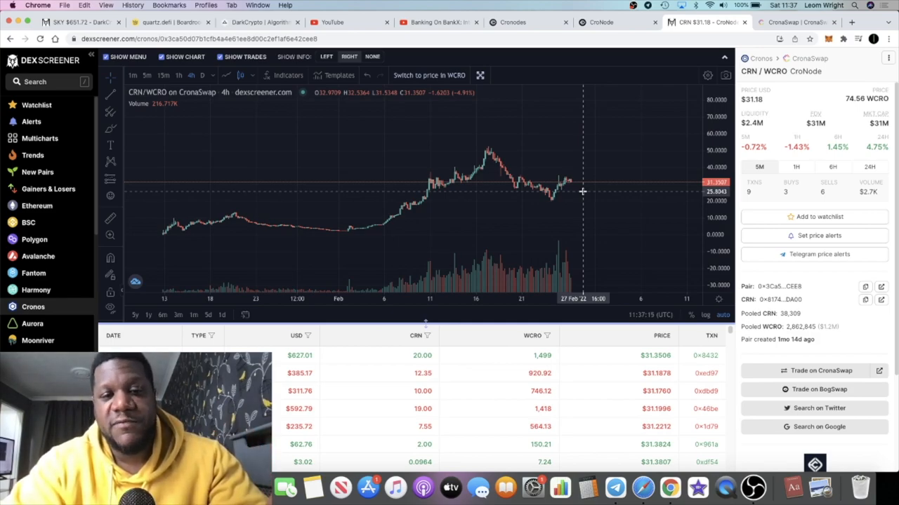
{"action": "mouse_move", "coordinate": [503, 272]}
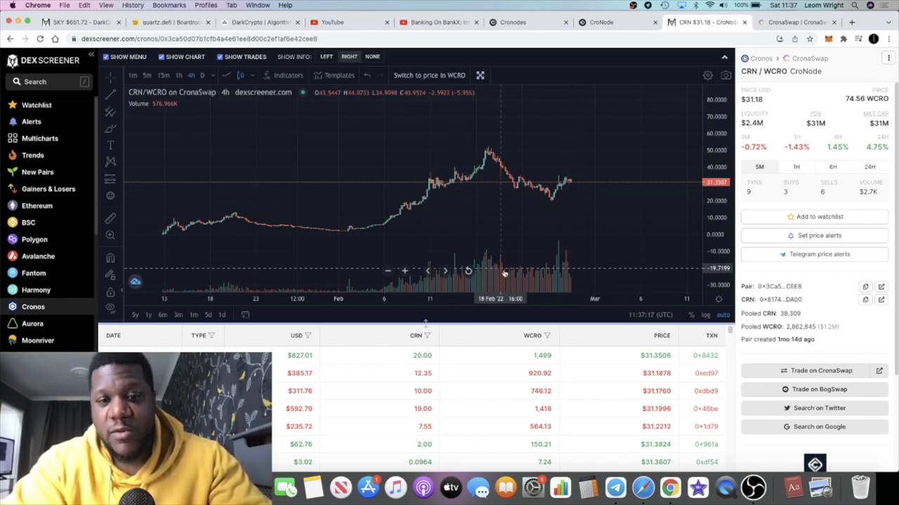
{"action": "mouse_move", "coordinate": [502, 264]}
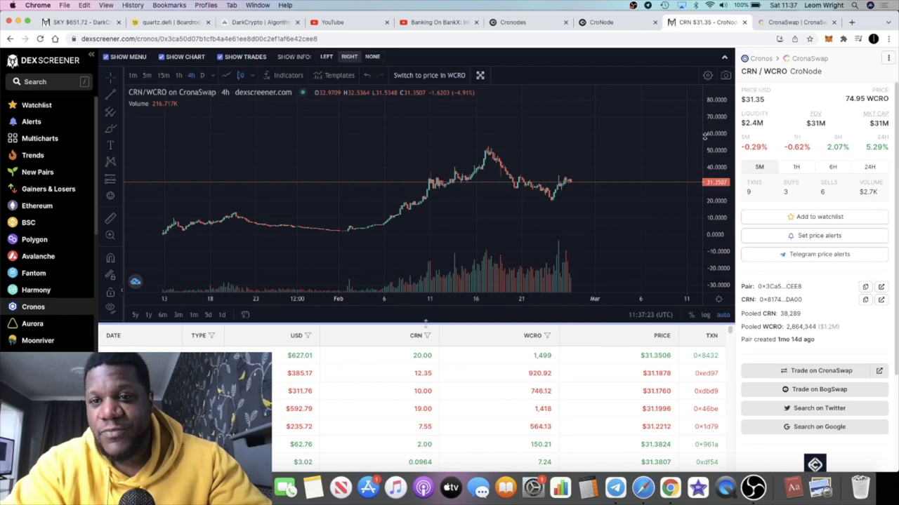
{"action": "mouse_move", "coordinate": [657, 171]}
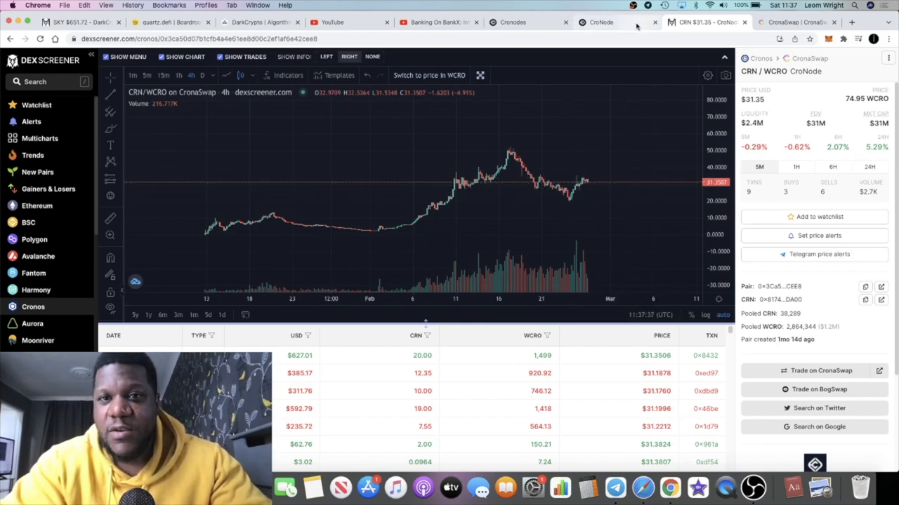
Show the node dashboard top: 20 CRN per node, 10 of 100 nodes, 0 CRN unclaimed
{"action": "left_click", "coordinate": [601, 22]}
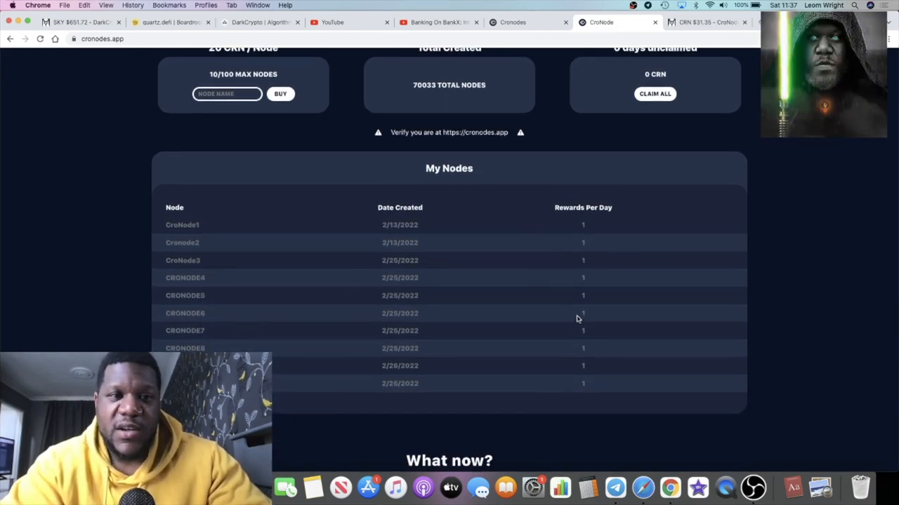
{"action": "scroll", "scroll_direction": "up", "scroll_amount": 3}
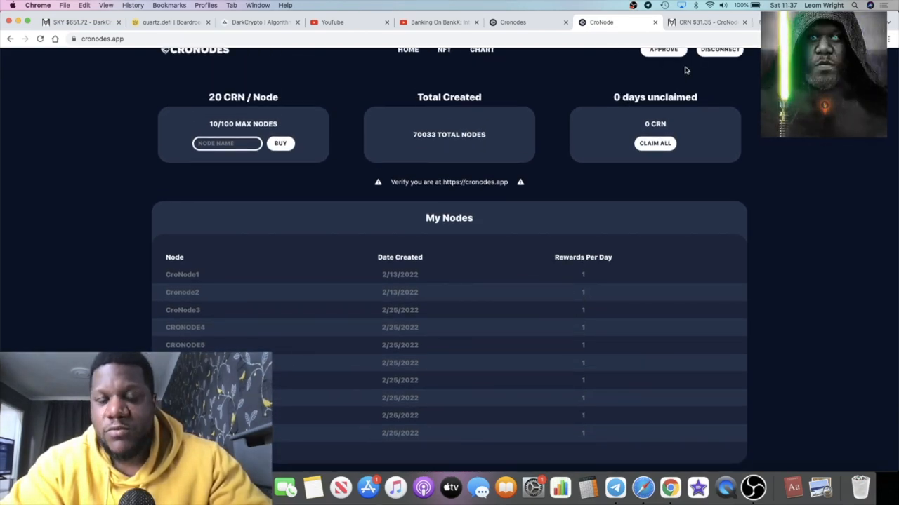
{"action": "scroll", "scroll_direction": "down", "scroll_amount": 3}
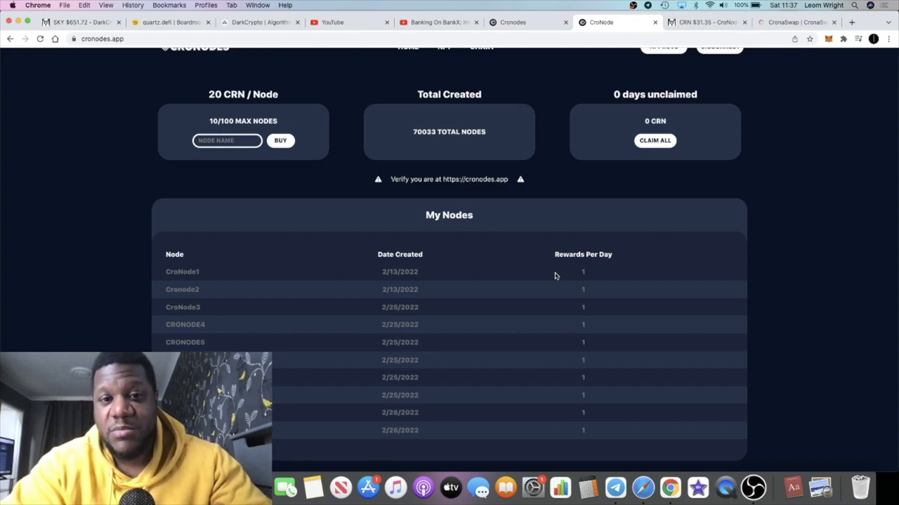
{"action": "mouse_move", "coordinate": [581, 459]}
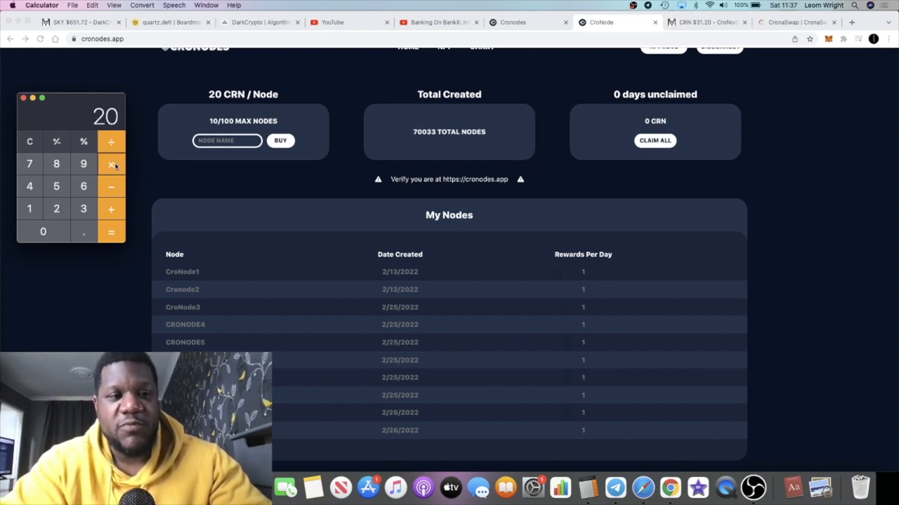
Compute 20 × 10 = 200 CRN, then 200 × 31 = 6200 dollars in Calculator
{"action": "left_click", "coordinate": [30, 208]}
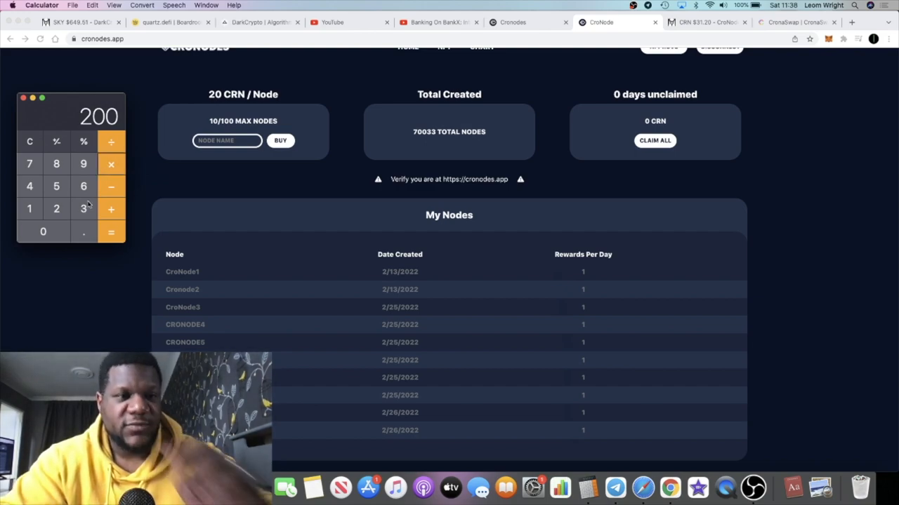
{"action": "left_click", "coordinate": [111, 232]}
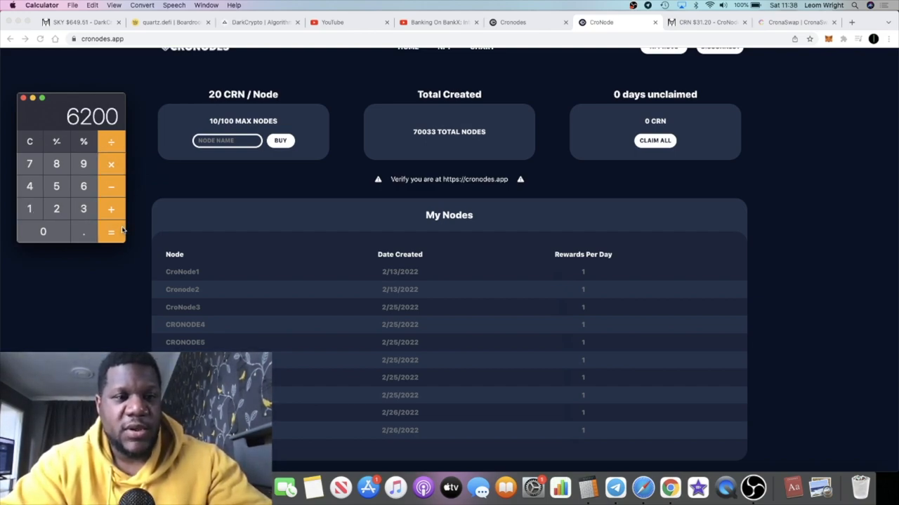
{"action": "mouse_move", "coordinate": [139, 131]}
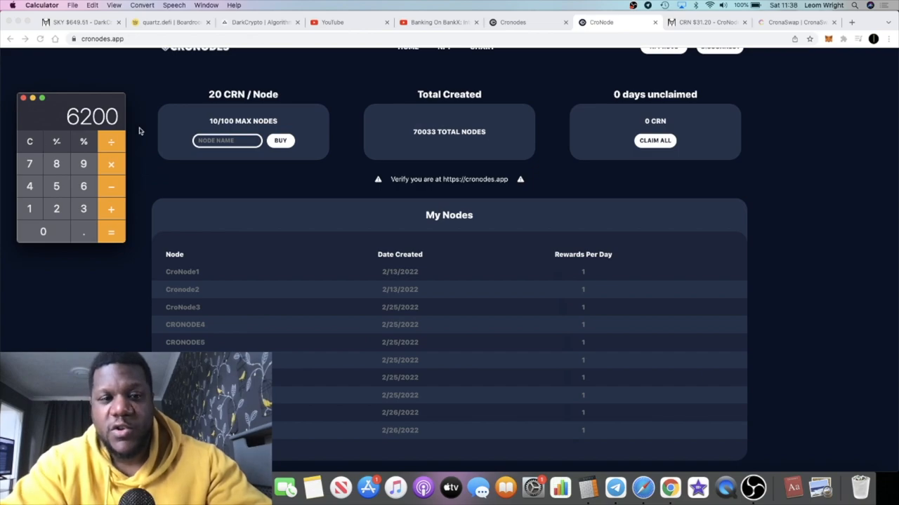
{"action": "mouse_move", "coordinate": [351, 390]}
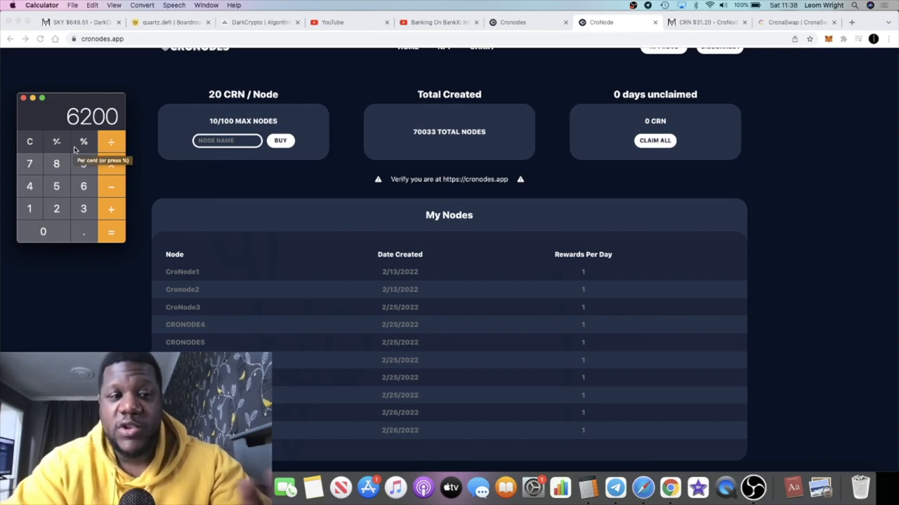
{"action": "left_click", "coordinate": [29, 140]}
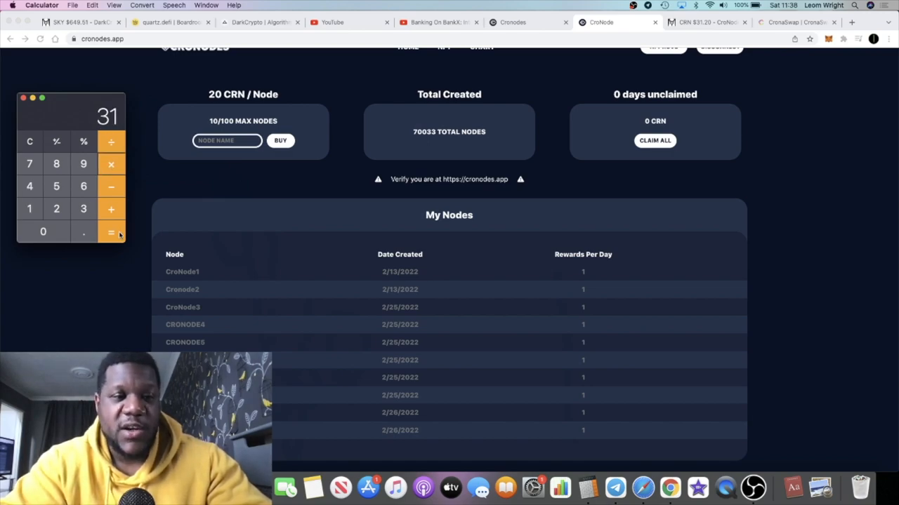
{"action": "left_click", "coordinate": [29, 140]}
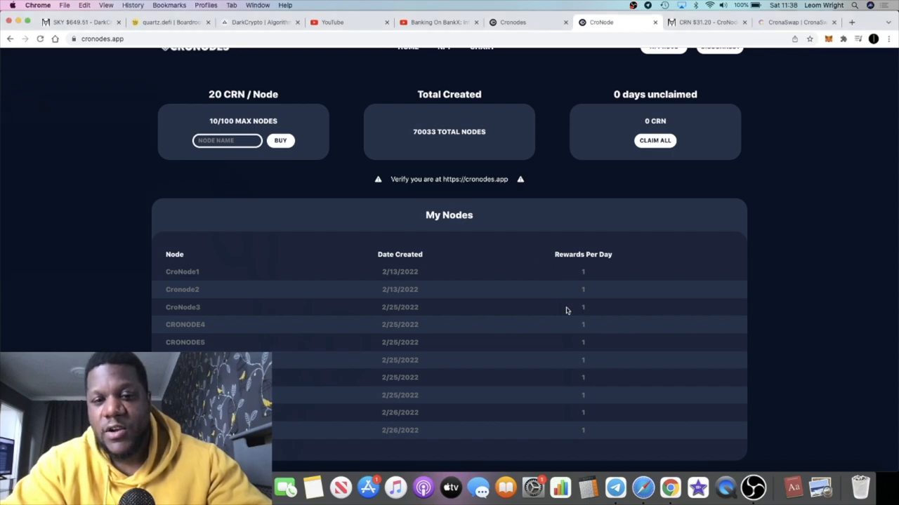
View the ten owned nodes earning one per day and the 'What now?' section
{"action": "scroll", "scroll_direction": "down", "scroll_amount": 3}
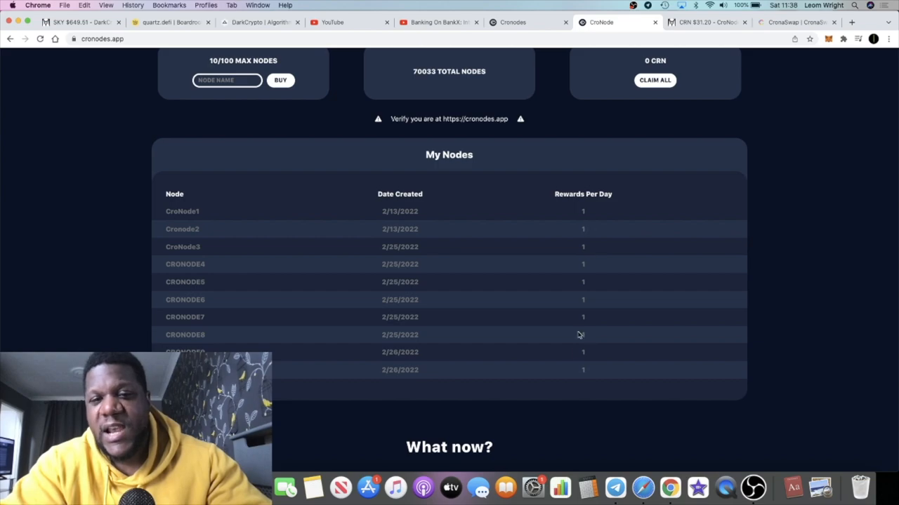
{"action": "mouse_move", "coordinate": [560, 331]}
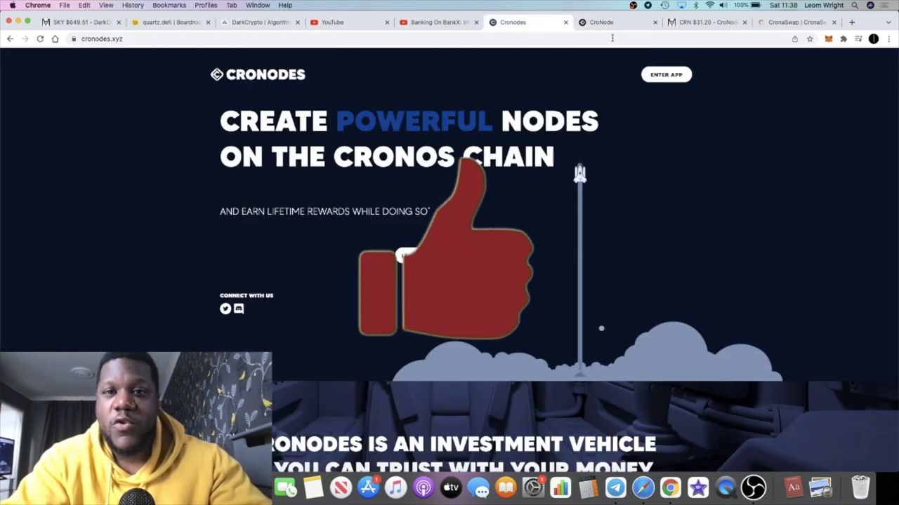
{"action": "left_click", "coordinate": [611, 22]}
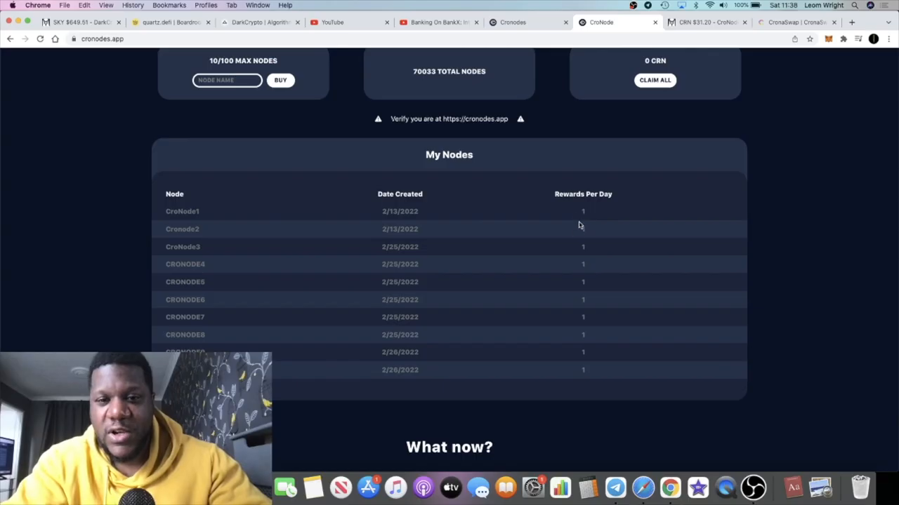
{"action": "mouse_move", "coordinate": [570, 213]}
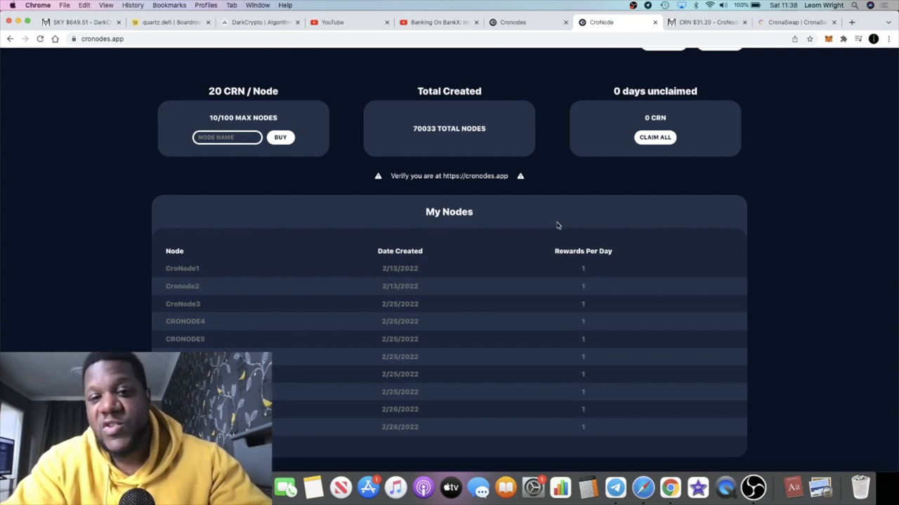
{"action": "mouse_move", "coordinate": [591, 268]}
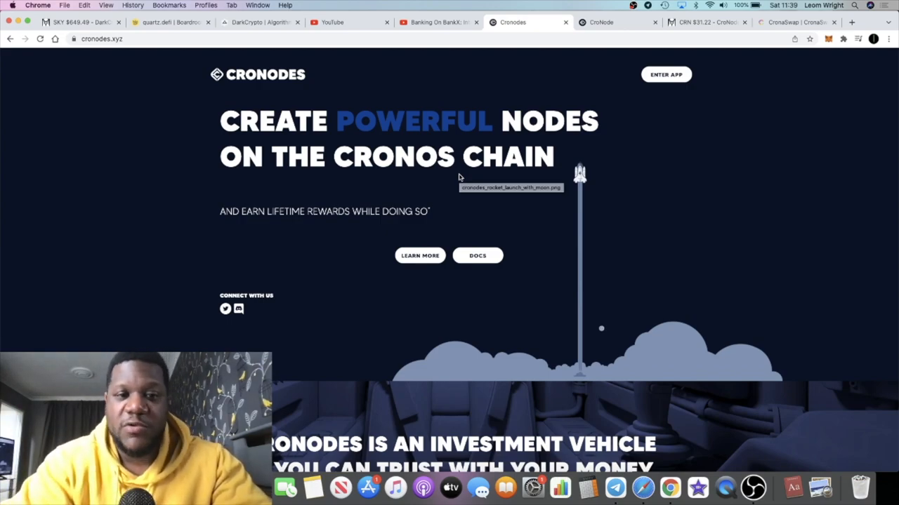
{"action": "left_click", "coordinate": [702, 23]}
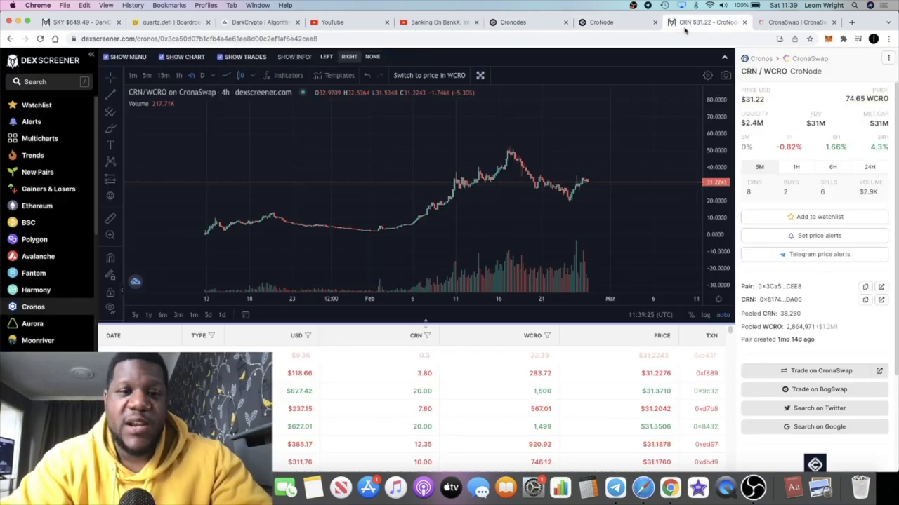
{"action": "mouse_move", "coordinate": [597, 186]}
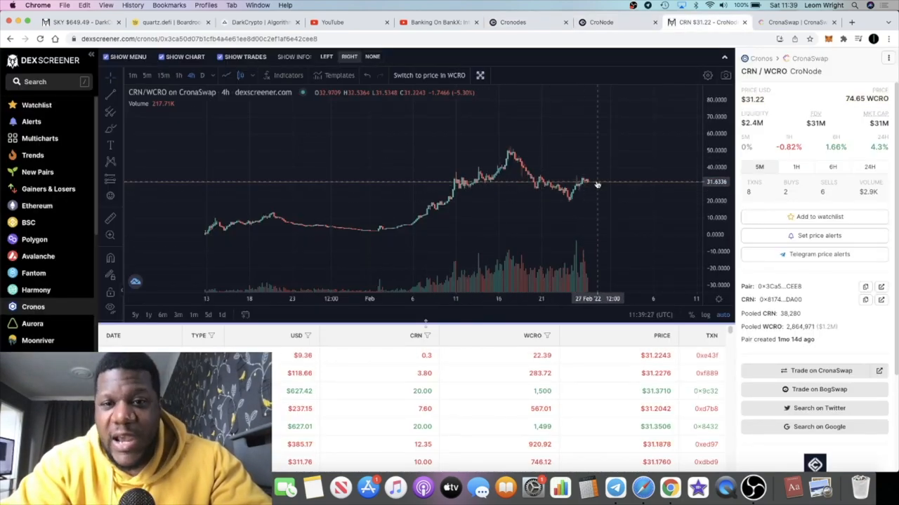
{"action": "mouse_move", "coordinate": [610, 139]}
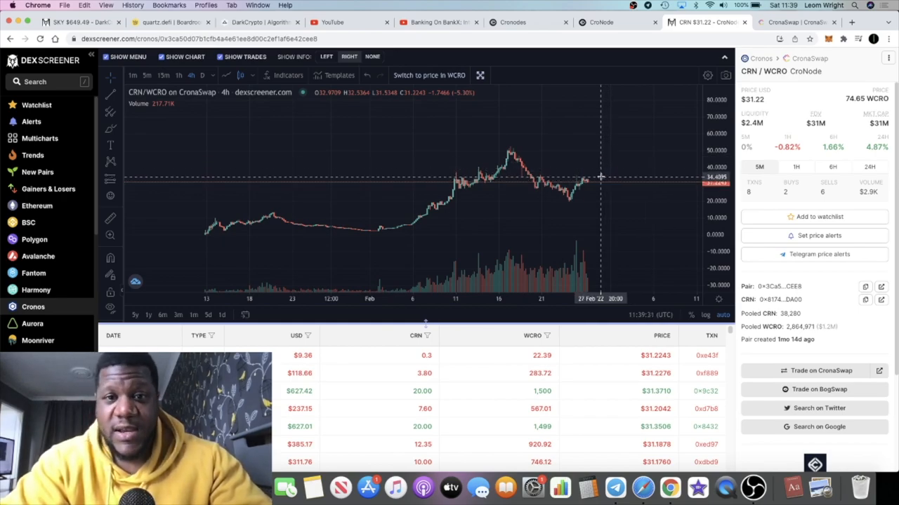
{"action": "mouse_move", "coordinate": [598, 184]}
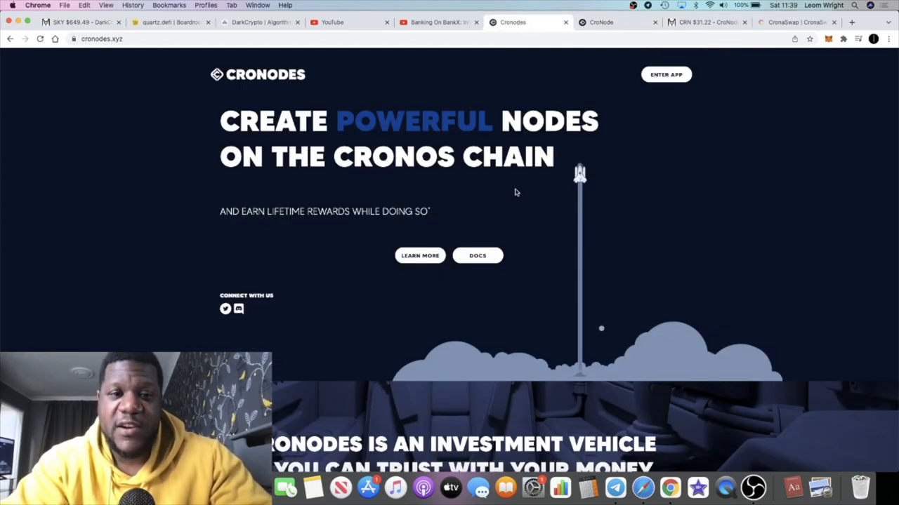
Scroll past the investment-vehicle banner to the landing page's How It Works steps
{"action": "scroll", "scroll_direction": "down", "scroll_amount": 3}
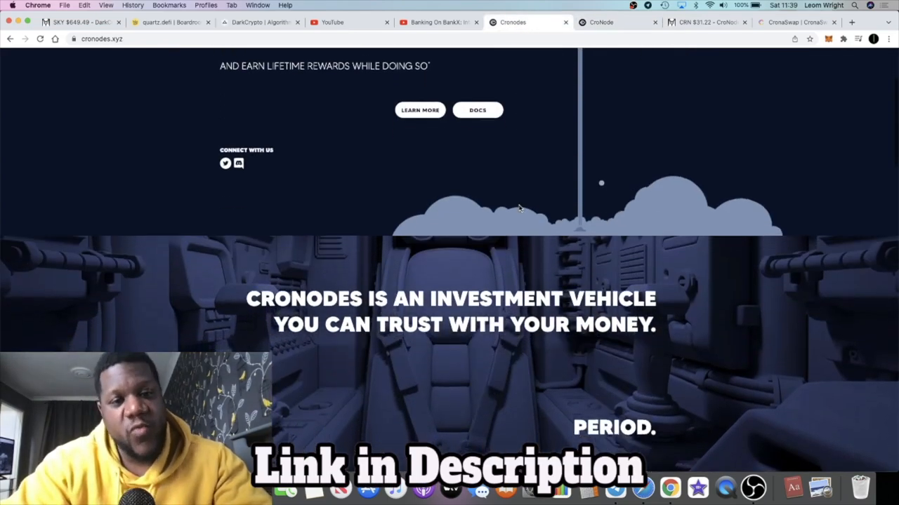
{"action": "scroll", "scroll_direction": "down", "scroll_amount": 3}
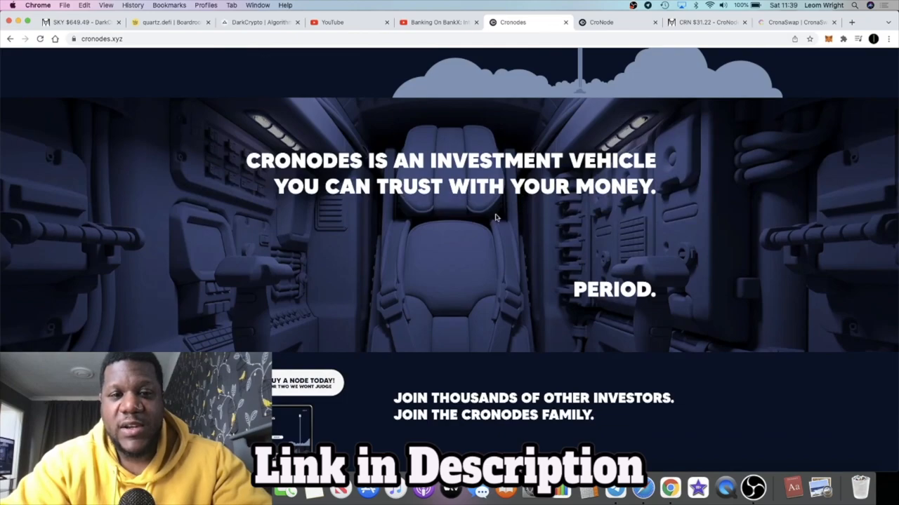
{"action": "scroll", "scroll_direction": "down", "scroll_amount": 3}
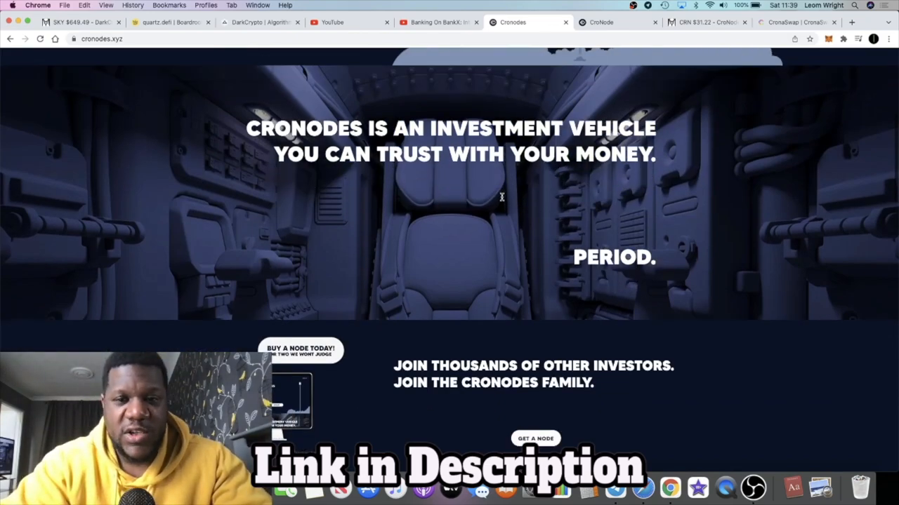
{"action": "scroll", "scroll_direction": "down", "scroll_amount": 3}
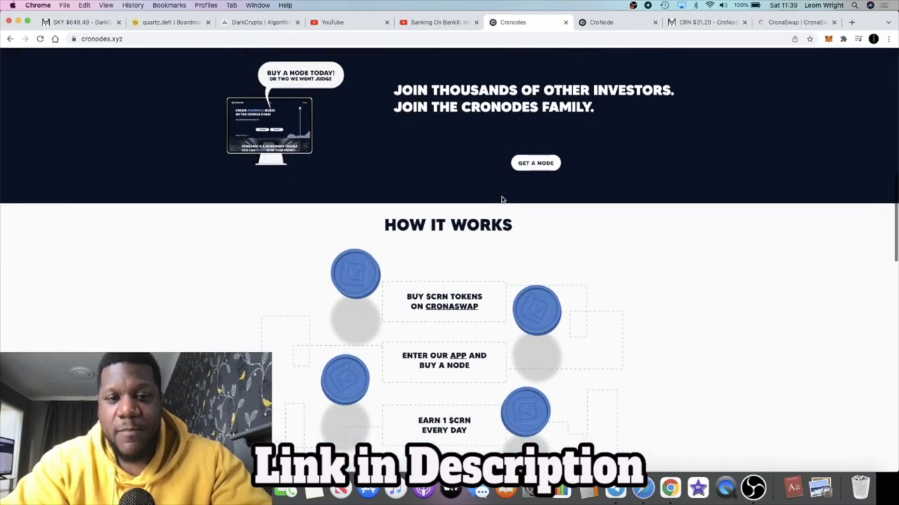
Reach the GitBook docs Welcome page via the landing page's Docs button
{"action": "scroll", "scroll_direction": "up", "scroll_amount": 3}
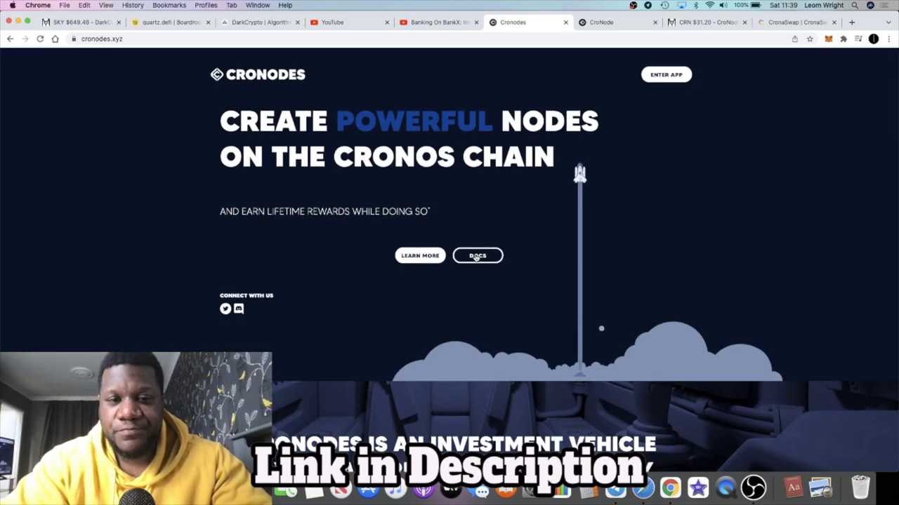
{"action": "left_click", "coordinate": [477, 256]}
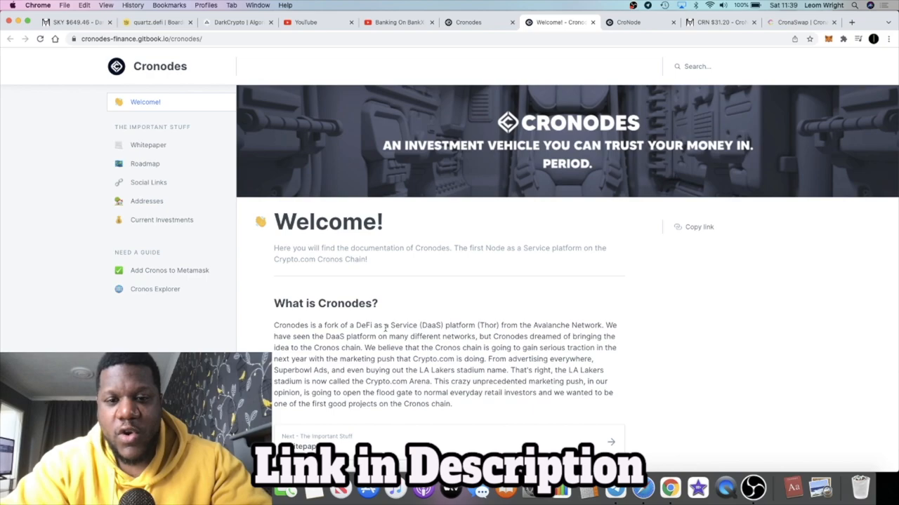
{"action": "left_click_drag", "start_coordinate": [418, 325], "coordinate": [500, 326]}
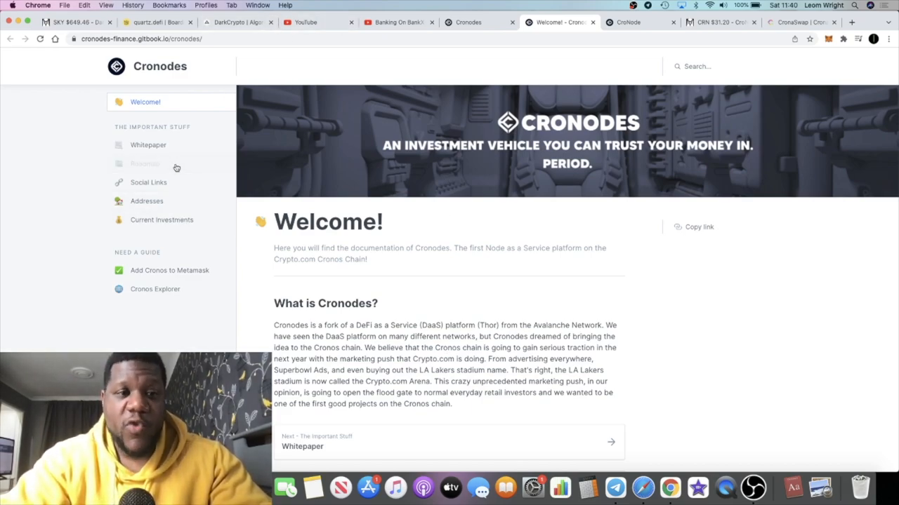
Read the Roadmap page's Q1 through Q4 2022 milestones and return to its top
{"action": "left_click", "coordinate": [145, 163]}
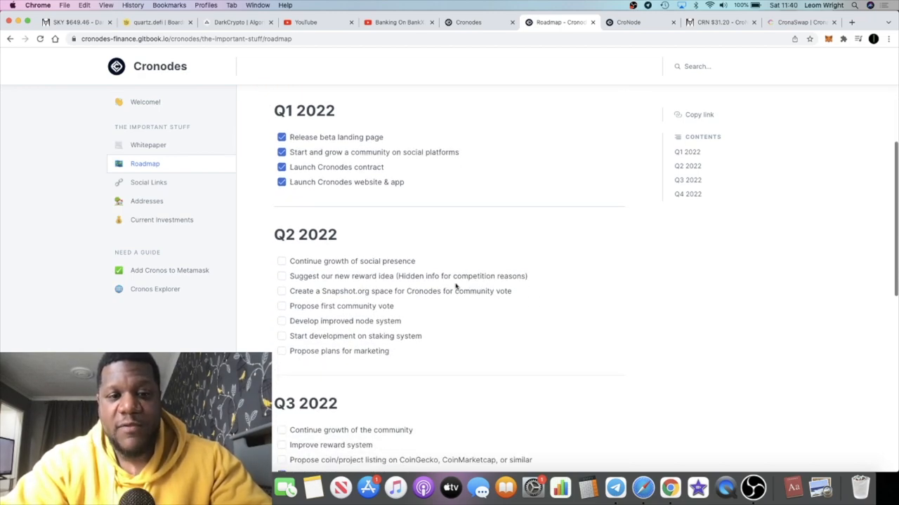
{"action": "scroll", "scroll_direction": "down", "scroll_amount": 3}
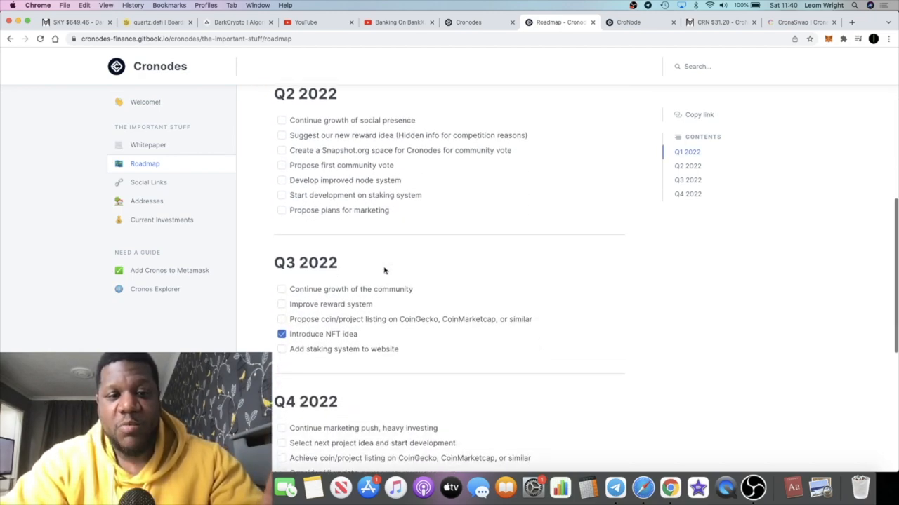
{"action": "scroll", "scroll_direction": "down", "scroll_amount": 3}
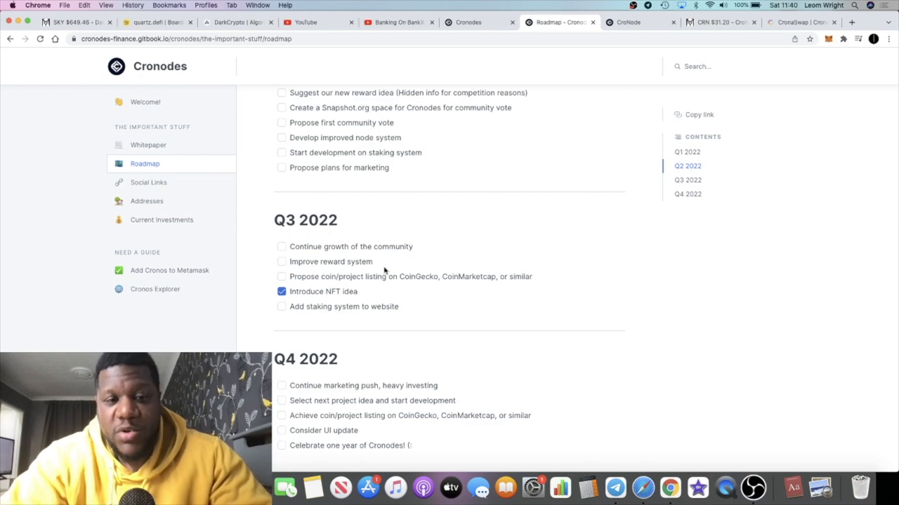
{"action": "scroll", "scroll_direction": "down", "scroll_amount": 3}
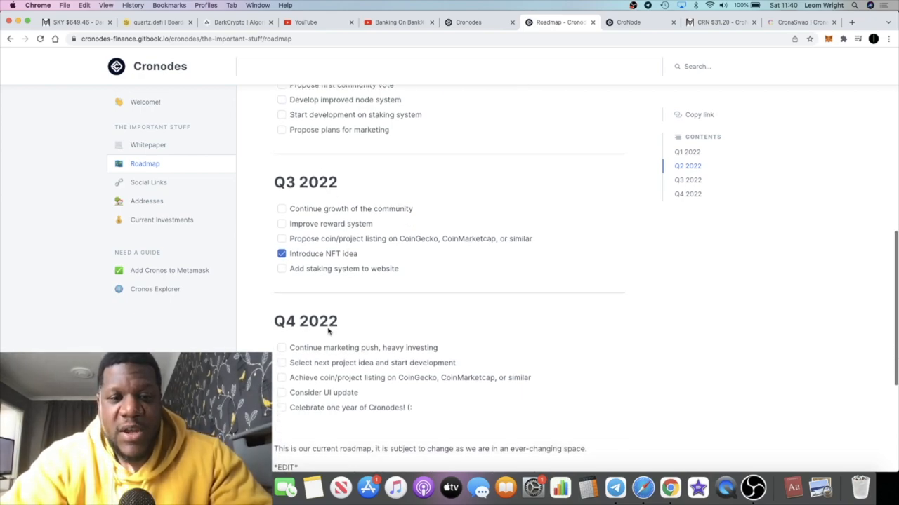
{"action": "scroll", "scroll_direction": "down", "scroll_amount": 3}
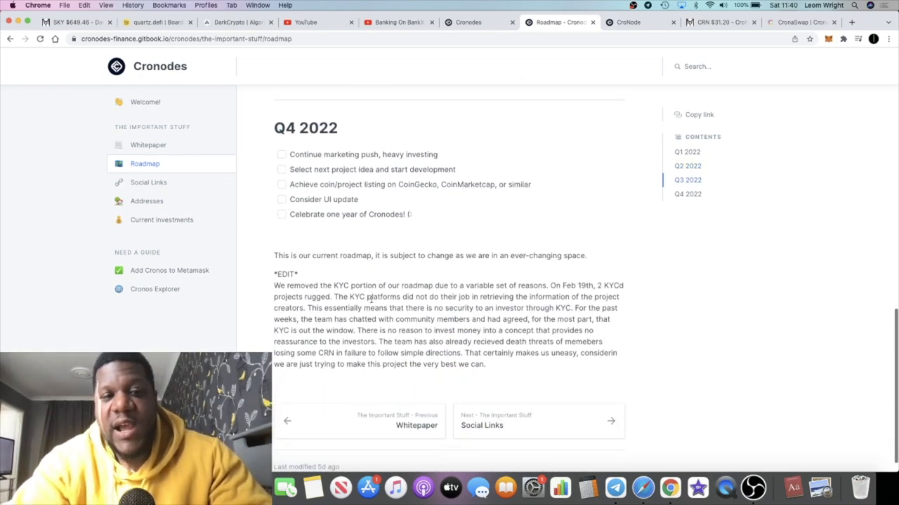
{"action": "scroll", "scroll_direction": "up", "scroll_amount": 3}
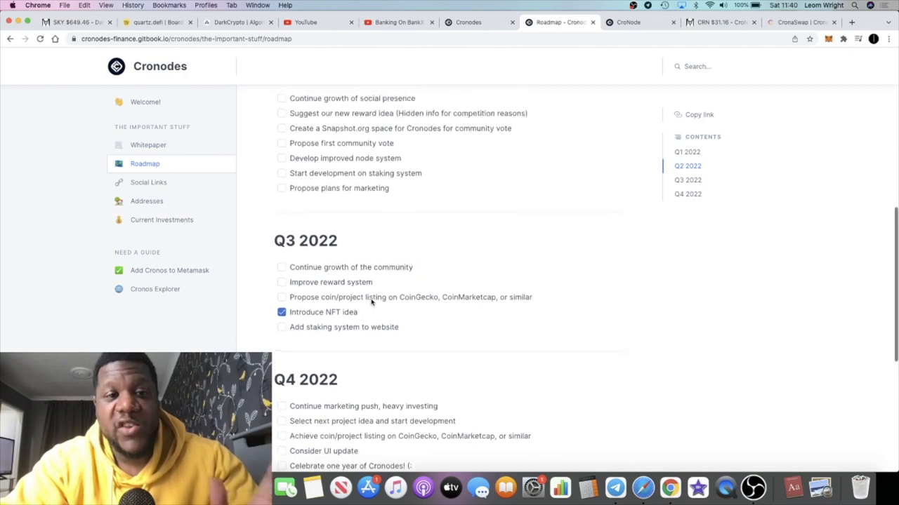
{"action": "scroll", "scroll_direction": "up", "scroll_amount": 3}
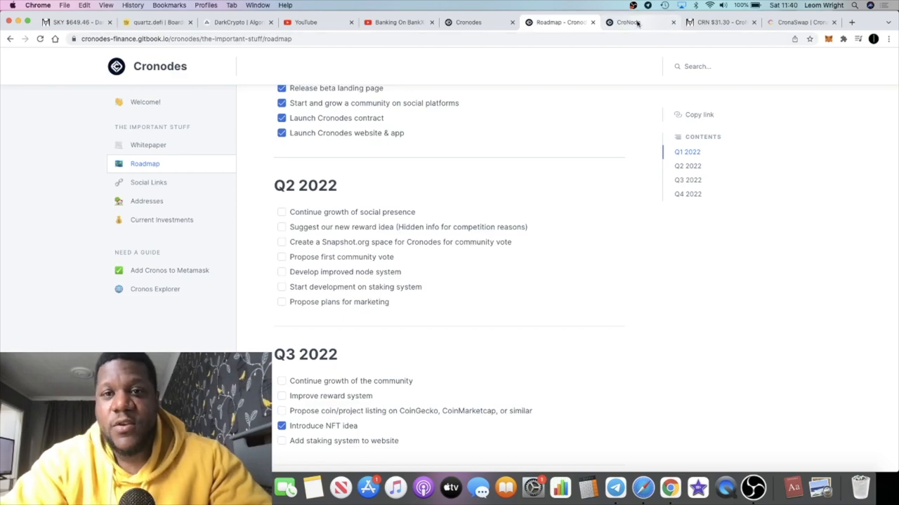
Check the live CRN/WCRO chart on DEX Screener, now at $31.30
{"action": "left_click", "coordinate": [719, 23]}
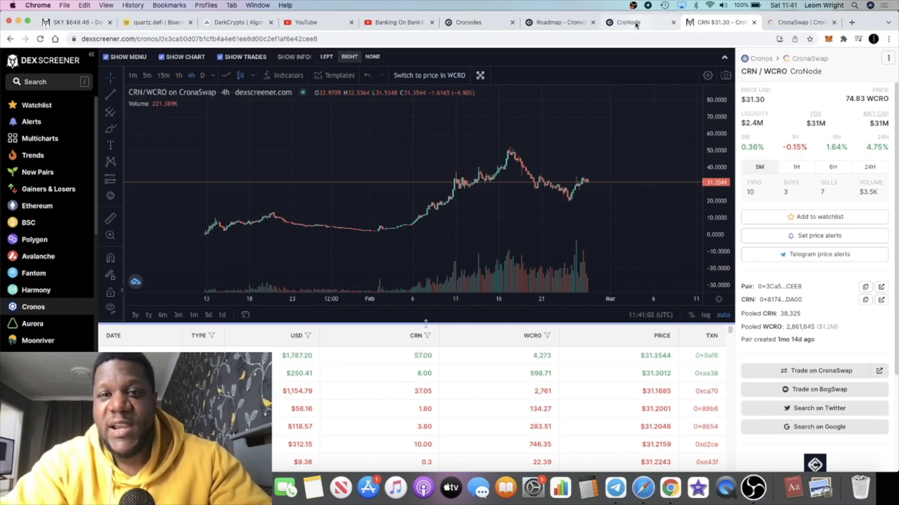
{"action": "mouse_move", "coordinate": [629, 23]}
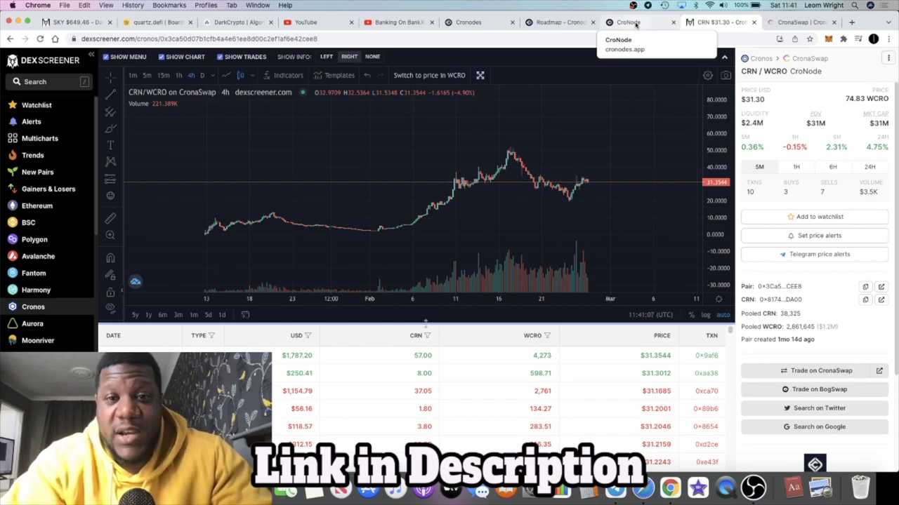
Reread the docs Roadmap down to Q4 2022 and its KYC-removal edit note
{"action": "left_click", "coordinate": [559, 23]}
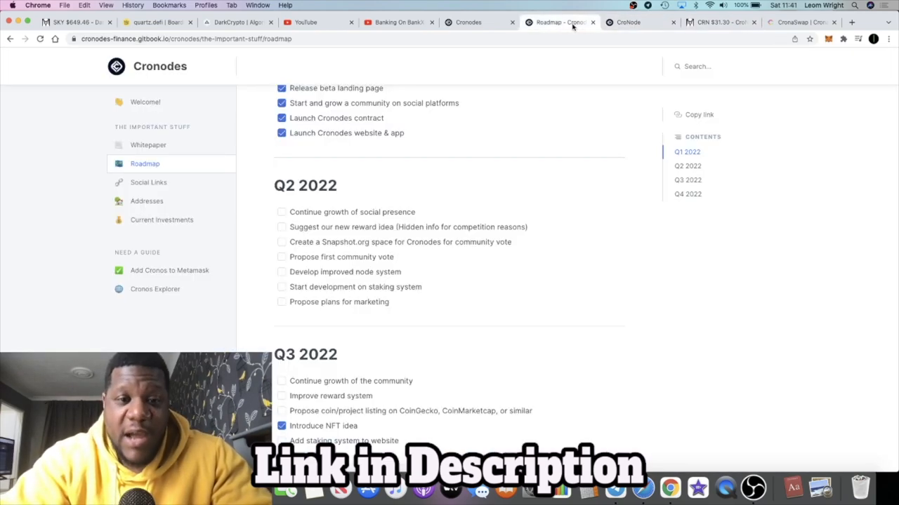
{"action": "mouse_move", "coordinate": [455, 274]}
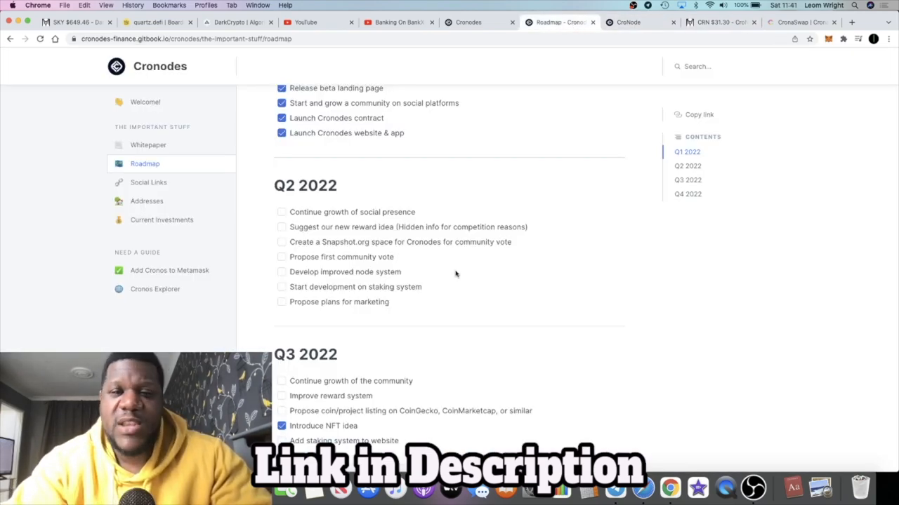
{"action": "scroll", "scroll_direction": "down", "scroll_amount": 3}
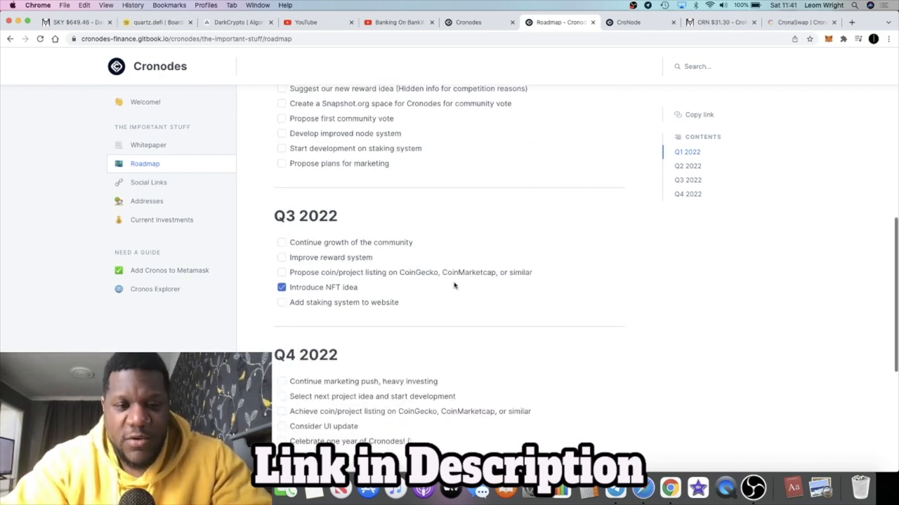
{"action": "scroll", "scroll_direction": "down", "scroll_amount": 3}
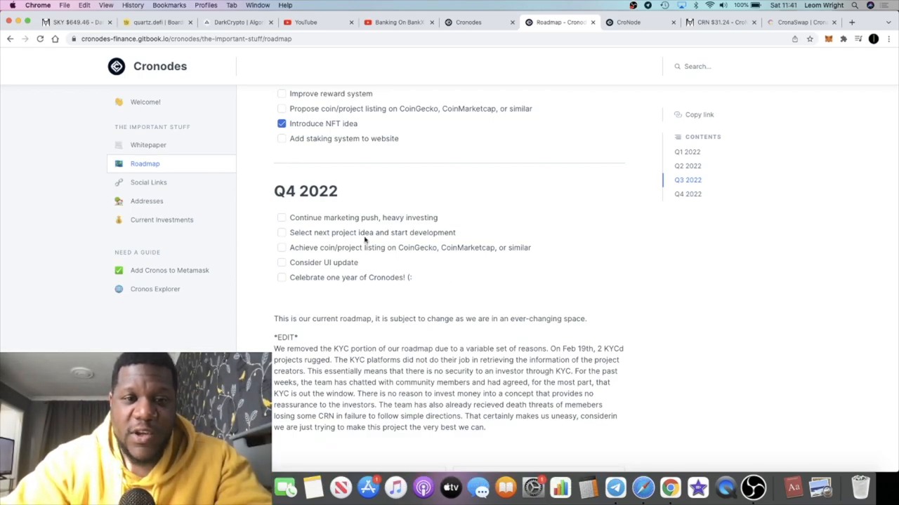
{"action": "scroll", "scroll_direction": "up", "scroll_amount": 3}
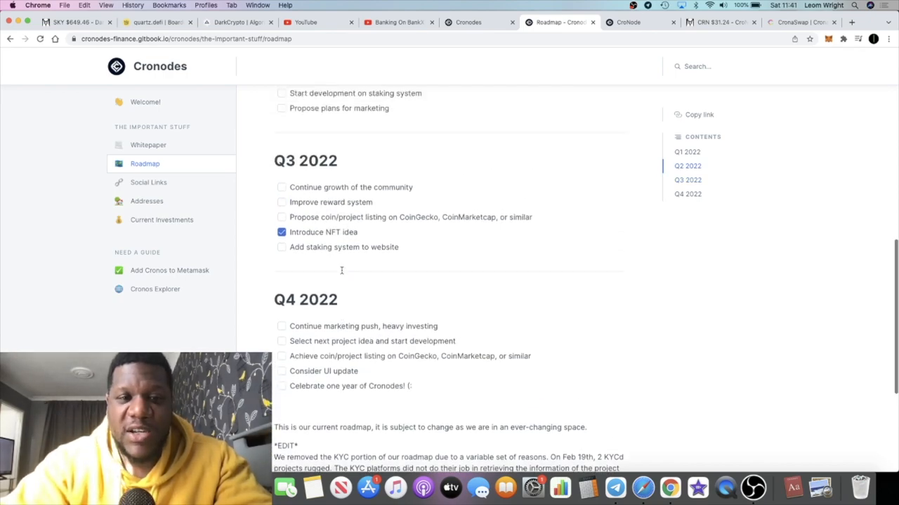
{"action": "scroll", "scroll_direction": "up", "scroll_amount": 3}
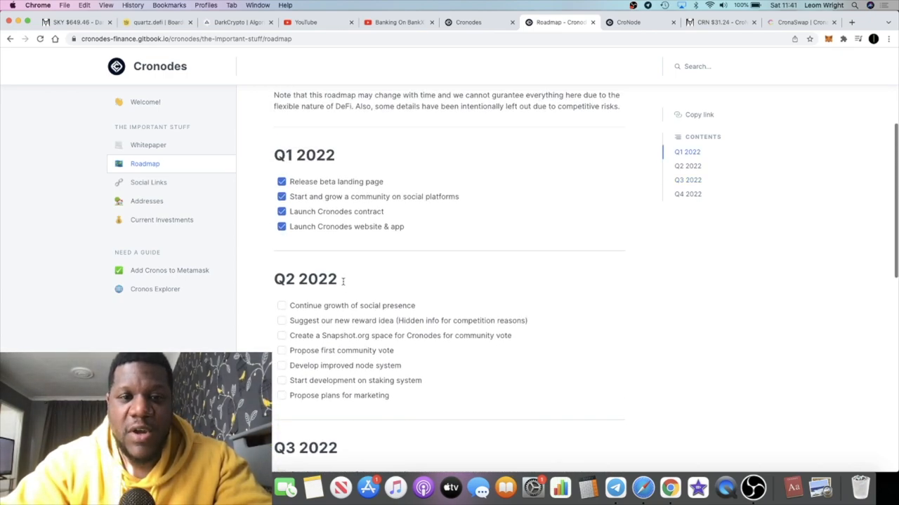
{"action": "scroll", "scroll_direction": "down", "scroll_amount": 3}
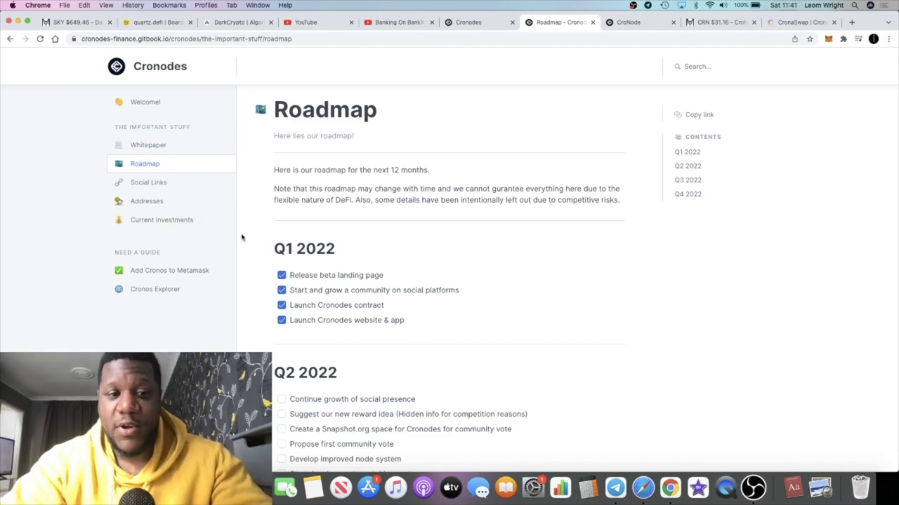
{"action": "left_click", "coordinate": [161, 219]}
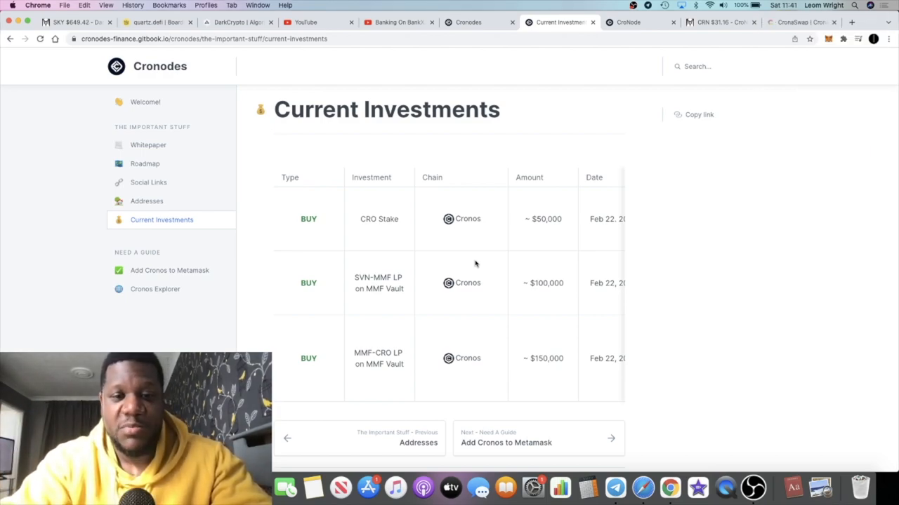
{"action": "mouse_move", "coordinate": [424, 227]}
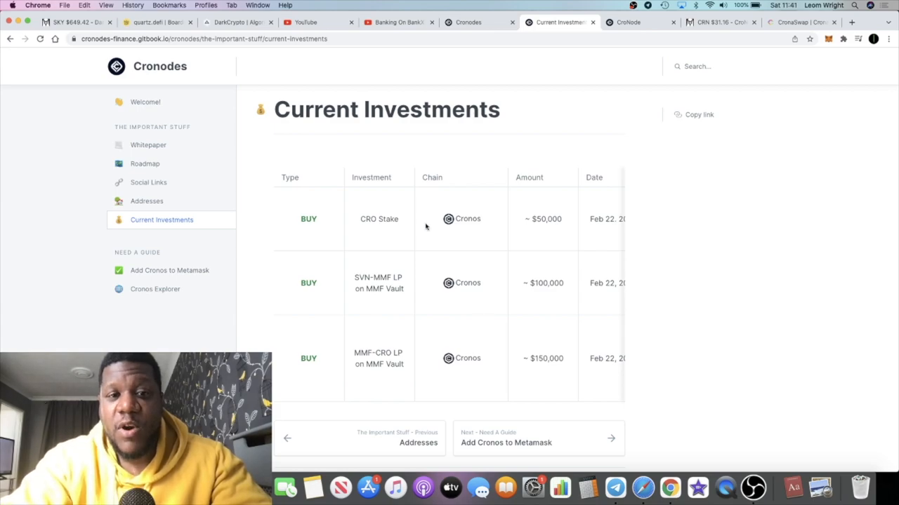
{"action": "mouse_move", "coordinate": [402, 244]}
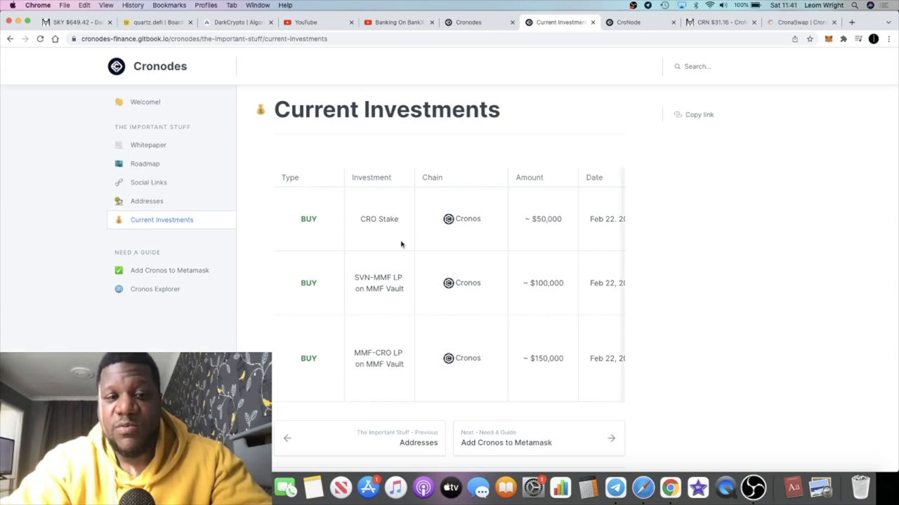
{"action": "mouse_move", "coordinate": [415, 227]}
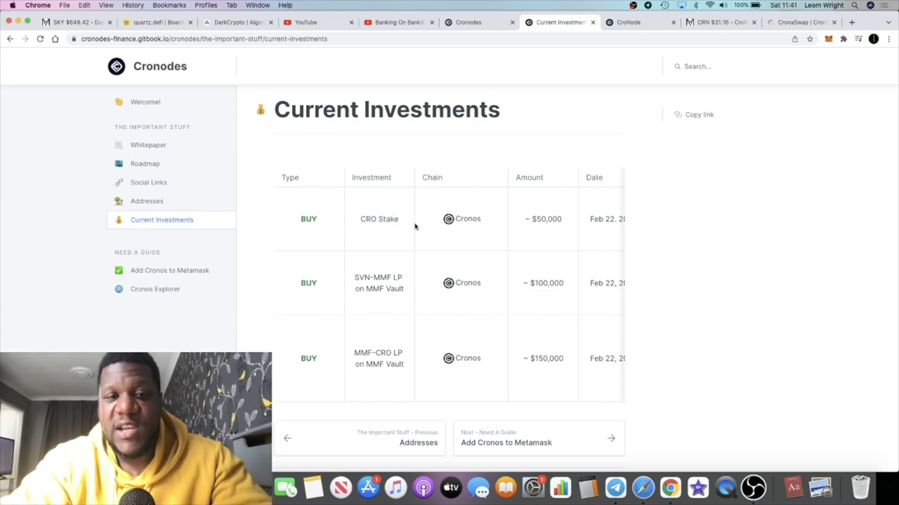
{"action": "scroll", "scroll_direction": "right", "scroll_amount": 3}
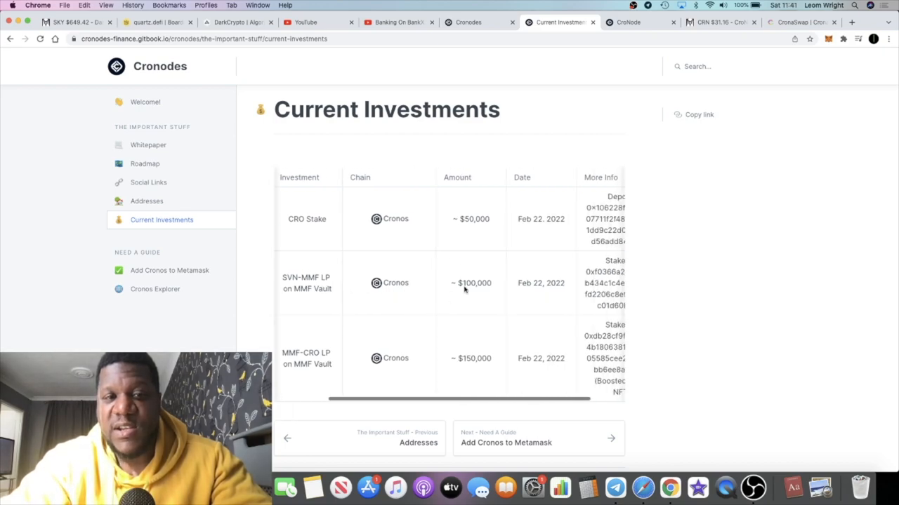
{"action": "scroll", "scroll_direction": "left", "scroll_amount": 3}
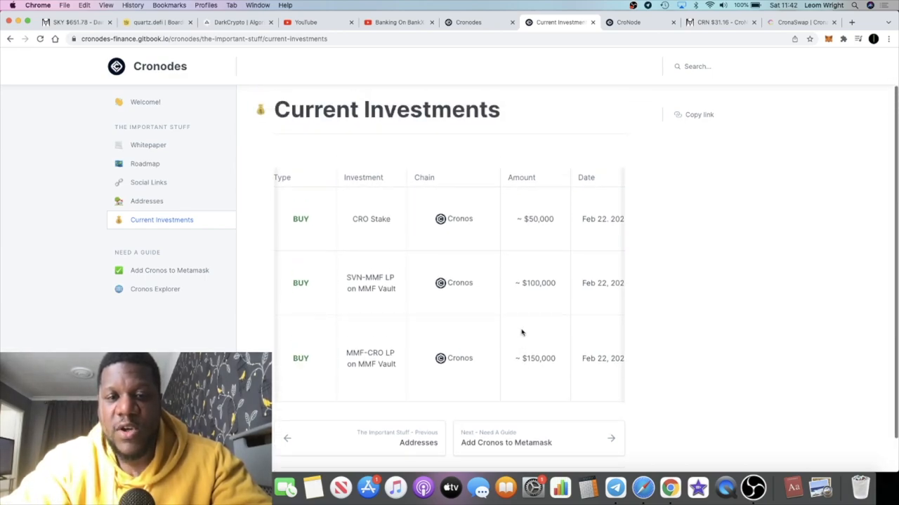
{"action": "scroll", "scroll_direction": "down", "scroll_amount": 3}
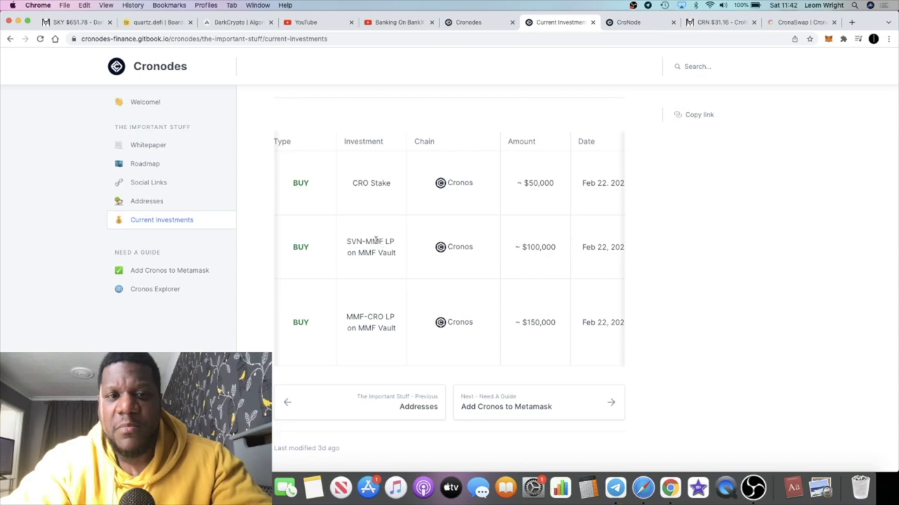
{"action": "mouse_move", "coordinate": [382, 293]}
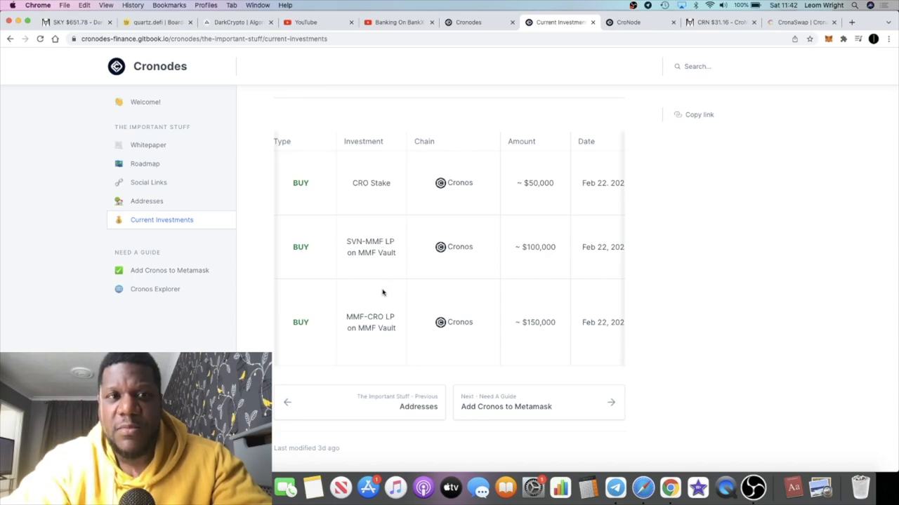
{"action": "mouse_move", "coordinate": [390, 337]}
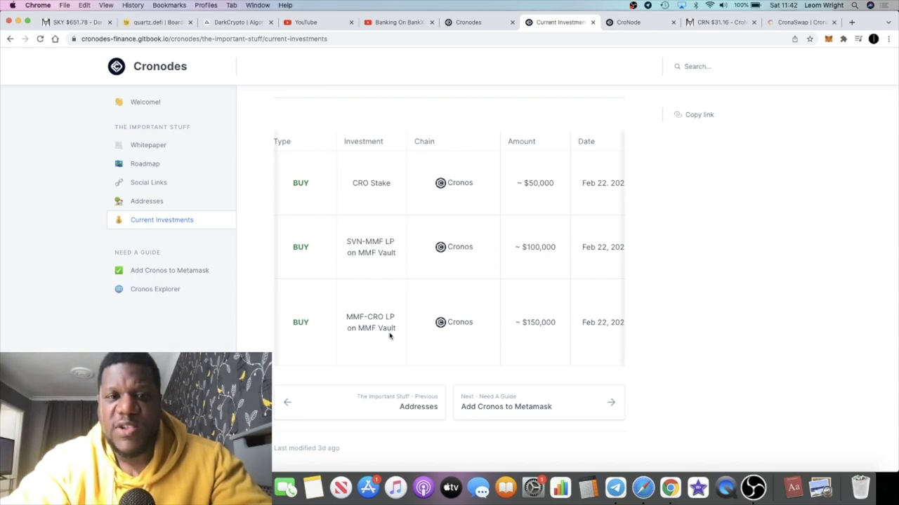
{"action": "double_click", "coordinate": [374, 318]}
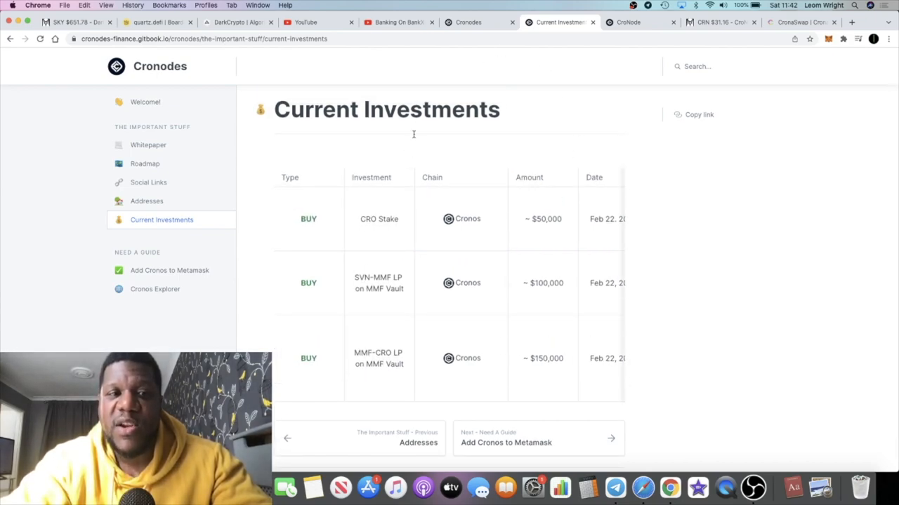
{"action": "scroll", "scroll_direction": "down", "scroll_amount": 3}
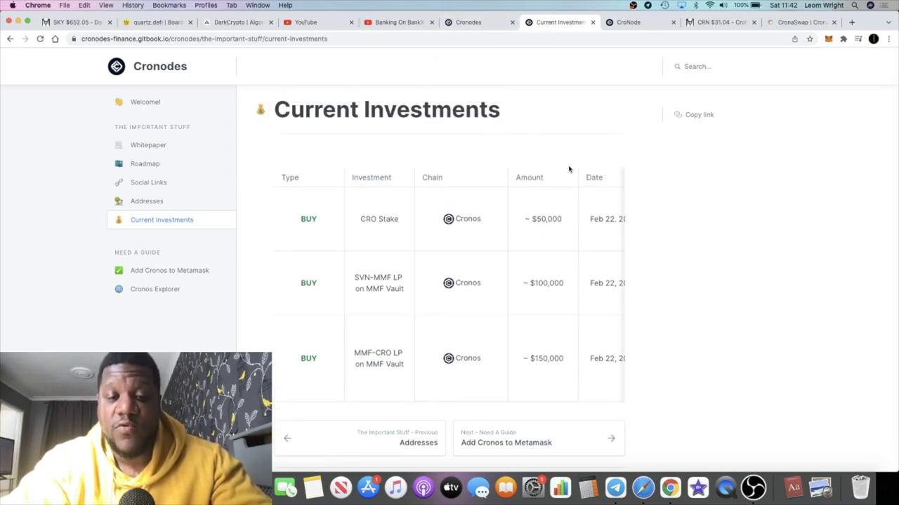
{"action": "mouse_move", "coordinate": [568, 275]}
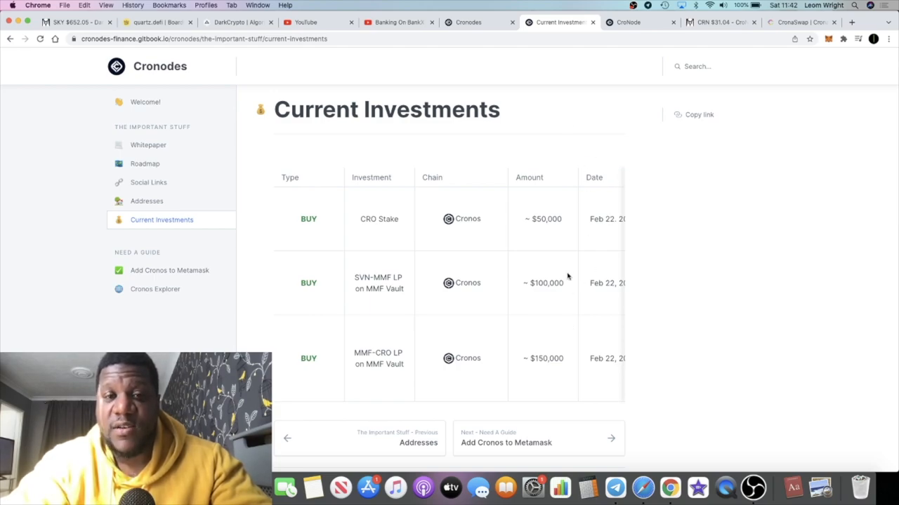
{"action": "mouse_move", "coordinate": [490, 303]}
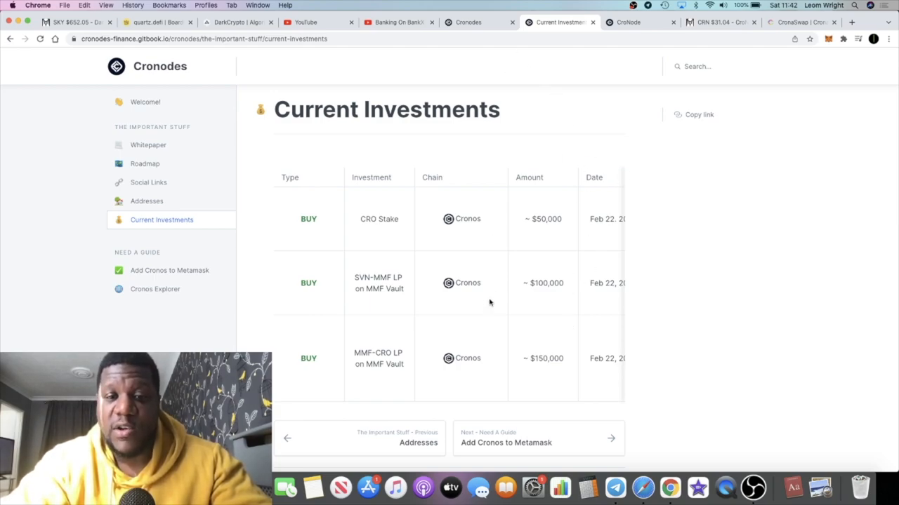
{"action": "mouse_move", "coordinate": [523, 298]}
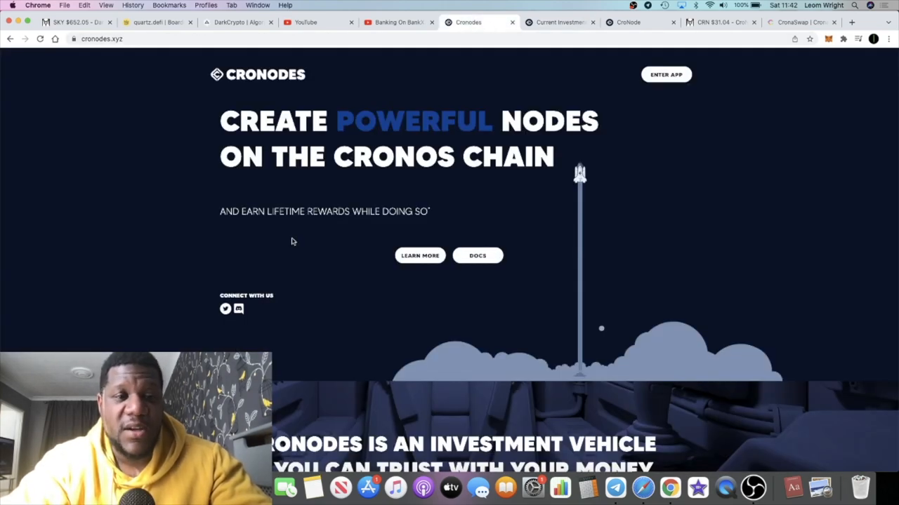
Scroll through the current page to review its content before leaving it
{"action": "scroll", "scroll_direction": "down", "scroll_amount": 3}
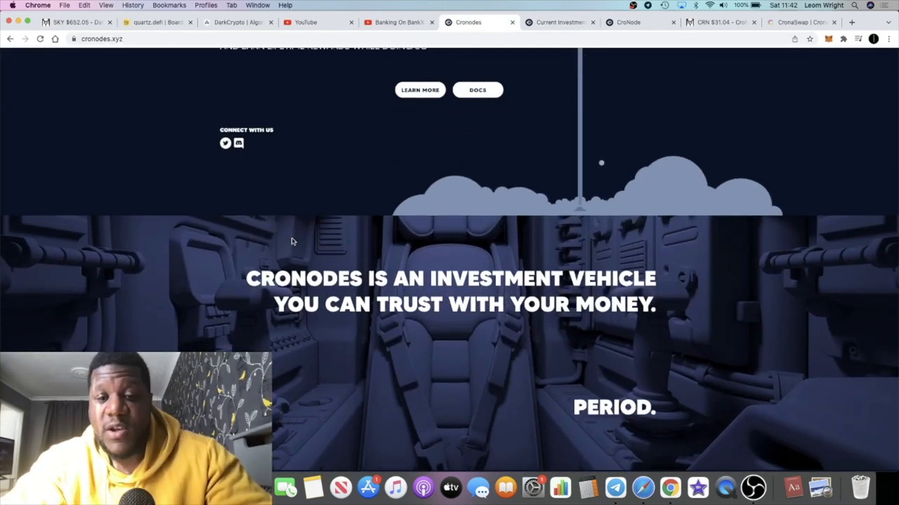
{"action": "scroll", "scroll_direction": "down", "scroll_amount": 3}
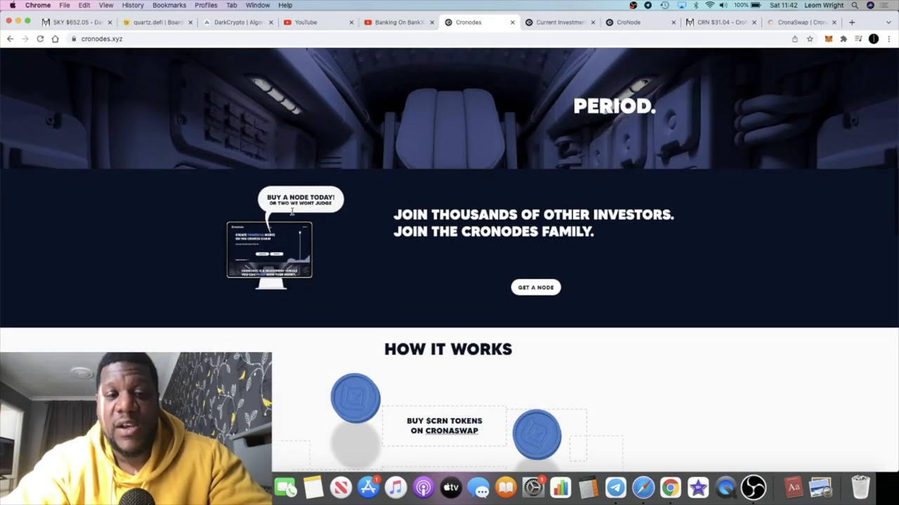
{"action": "scroll", "scroll_direction": "down", "scroll_amount": 3}
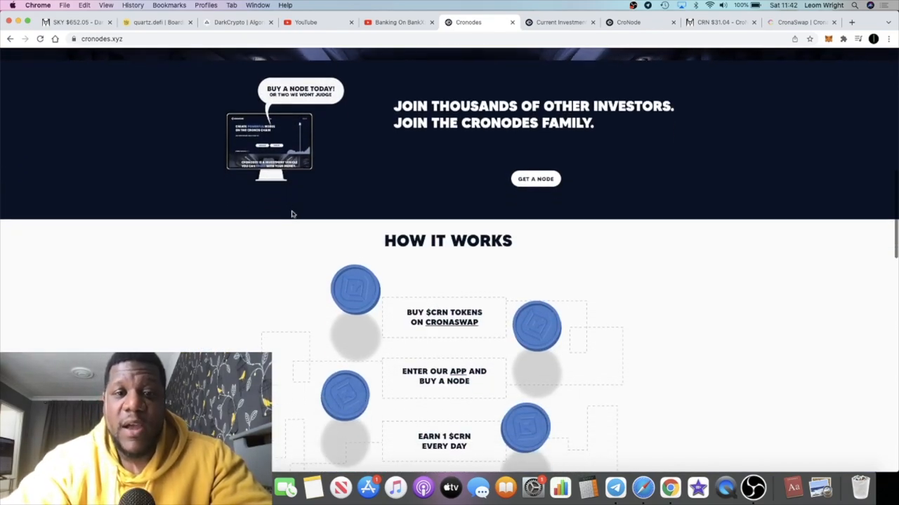
{"action": "scroll", "scroll_direction": "down", "scroll_amount": 3}
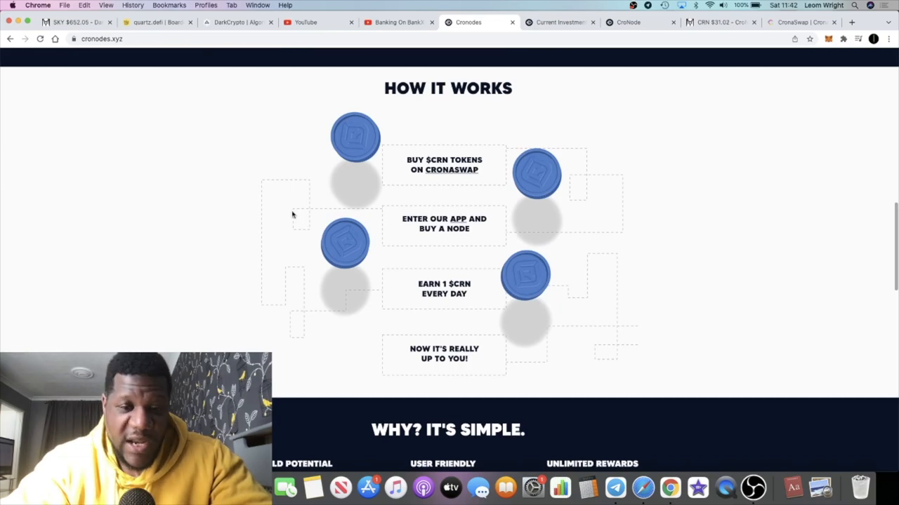
{"action": "scroll", "scroll_direction": "down", "scroll_amount": 3}
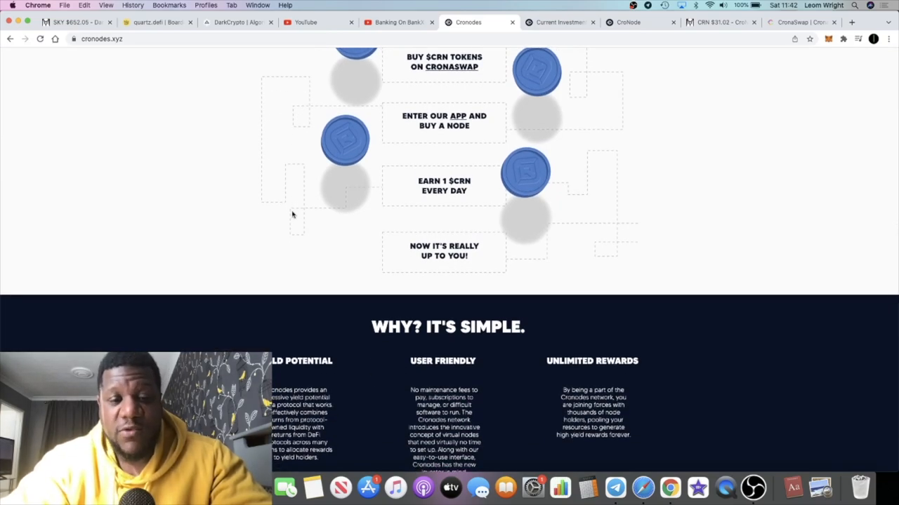
{"action": "scroll", "scroll_direction": "down", "scroll_amount": 3}
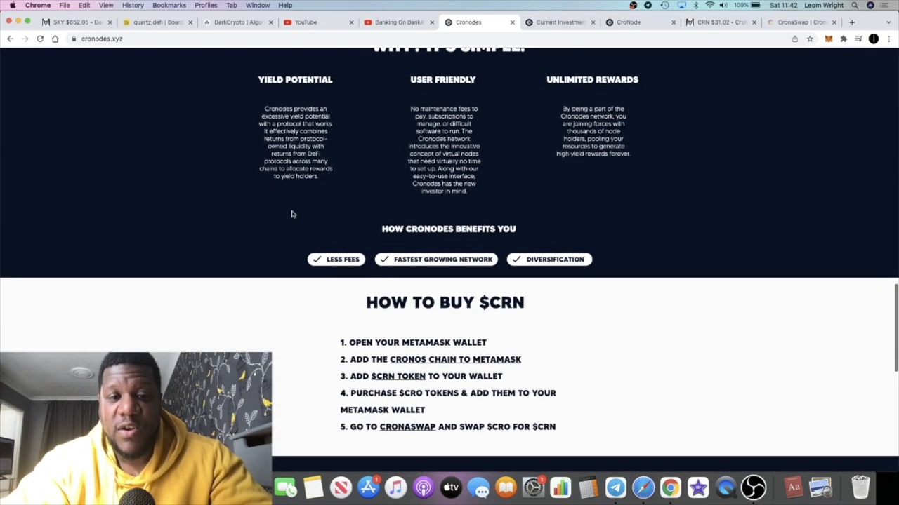
{"action": "scroll", "scroll_direction": "down", "scroll_amount": 3}
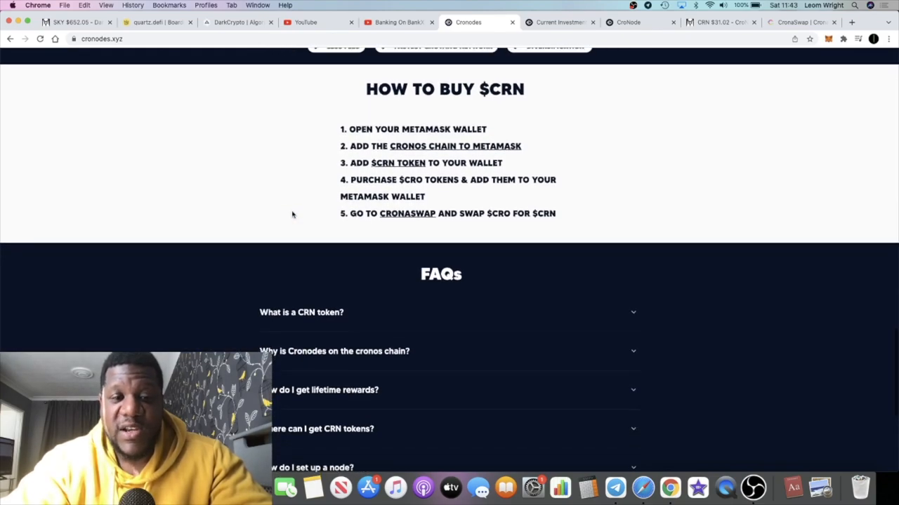
{"action": "scroll", "scroll_direction": "down", "scroll_amount": 3}
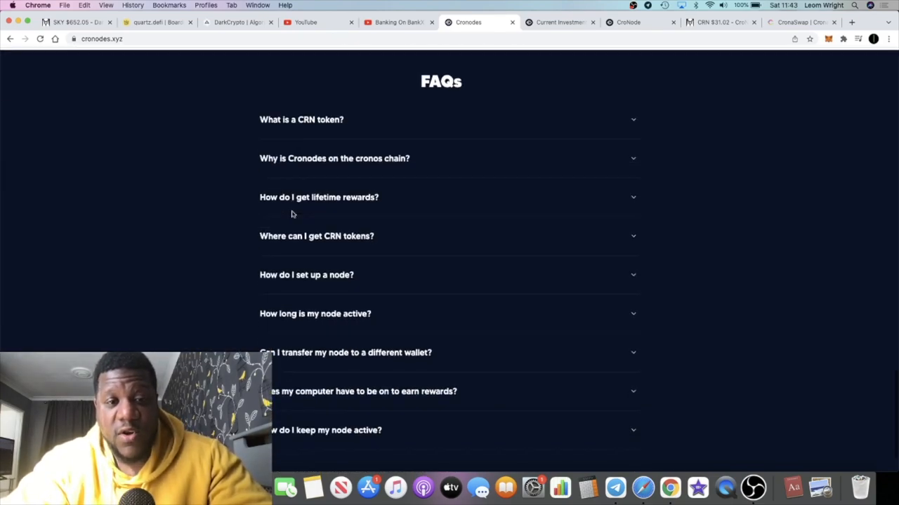
{"action": "scroll", "scroll_direction": "up", "scroll_amount": 3}
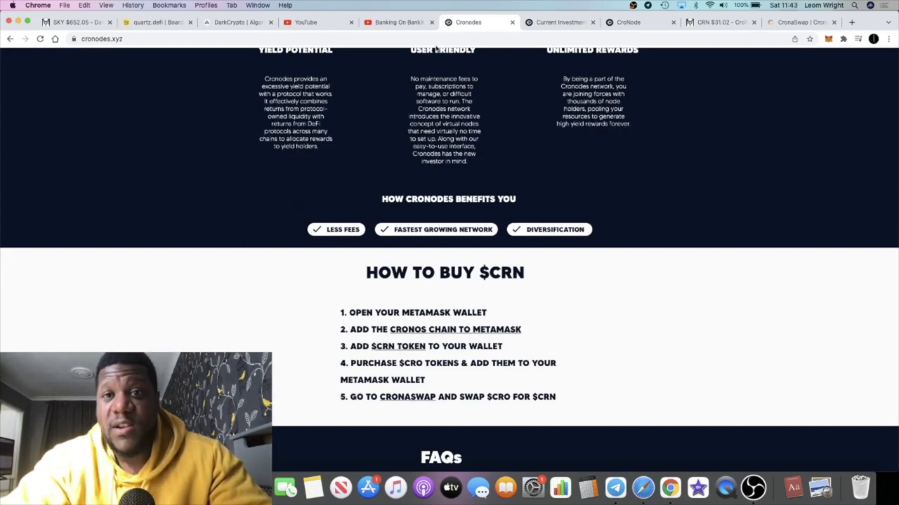
Switch to the cronodes.app tab and review the dashboard's Total Created and My Nodes (10 of 100, 0 CRN unclaimed)
{"action": "left_click", "coordinate": [629, 23]}
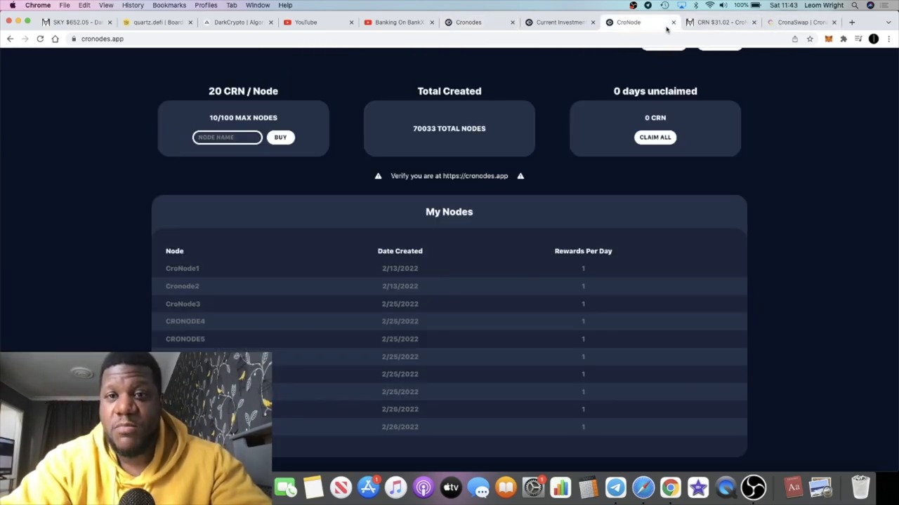
{"action": "scroll", "scroll_direction": "down", "scroll_amount": 3}
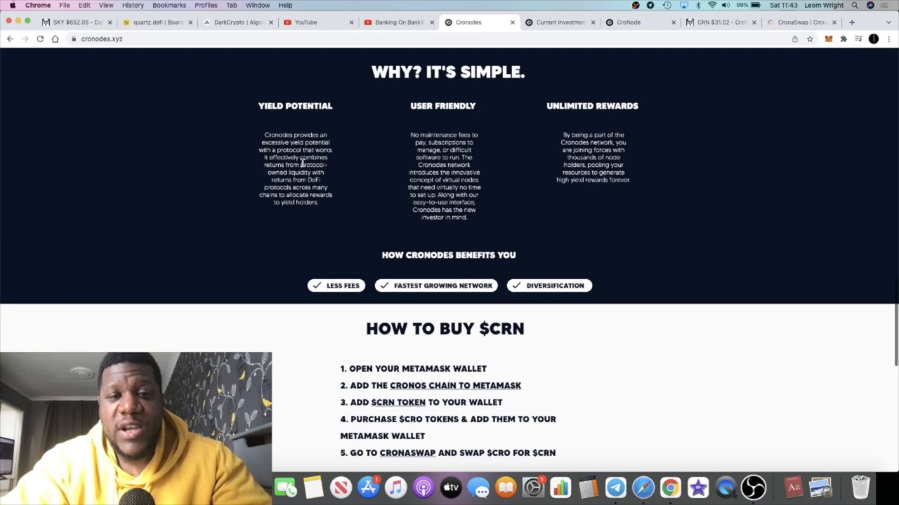
{"action": "scroll", "scroll_direction": "down", "scroll_amount": 3}
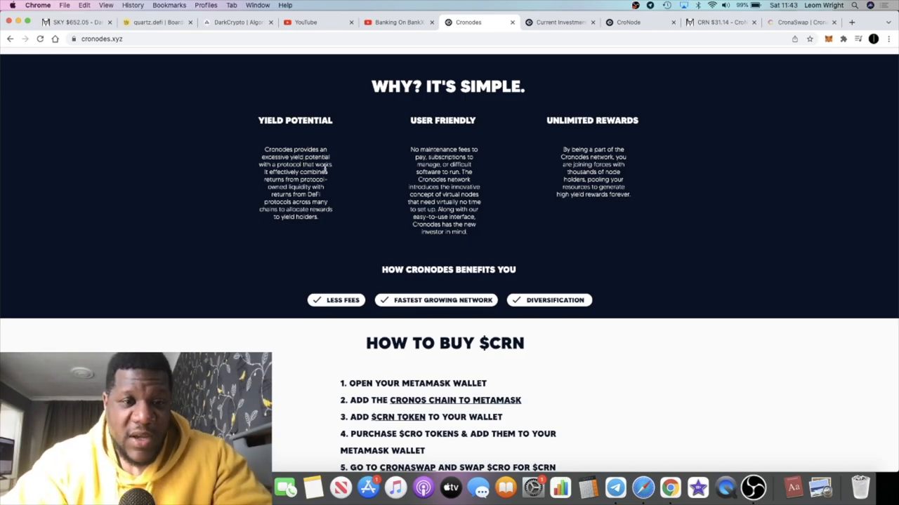
{"action": "mouse_move", "coordinate": [339, 174]}
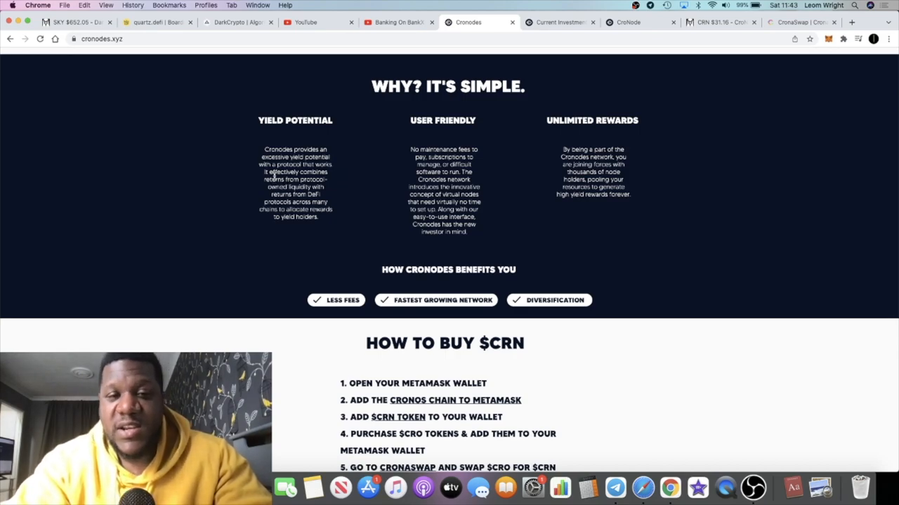
{"action": "double_click", "coordinate": [281, 171]}
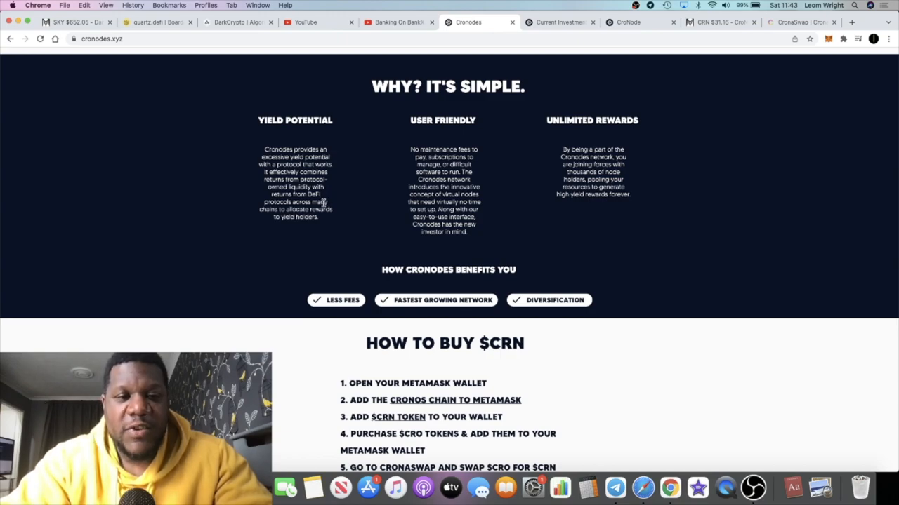
{"action": "mouse_move", "coordinate": [317, 225]}
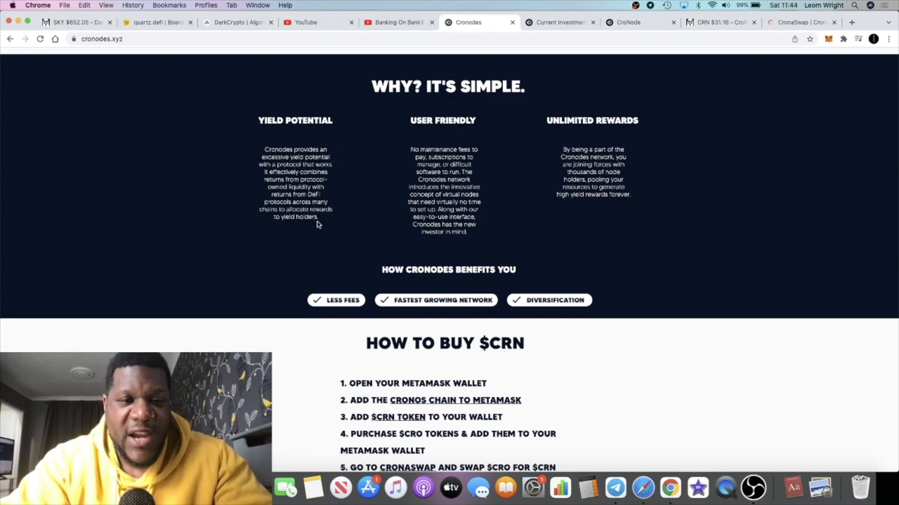
{"action": "mouse_move", "coordinate": [329, 224]}
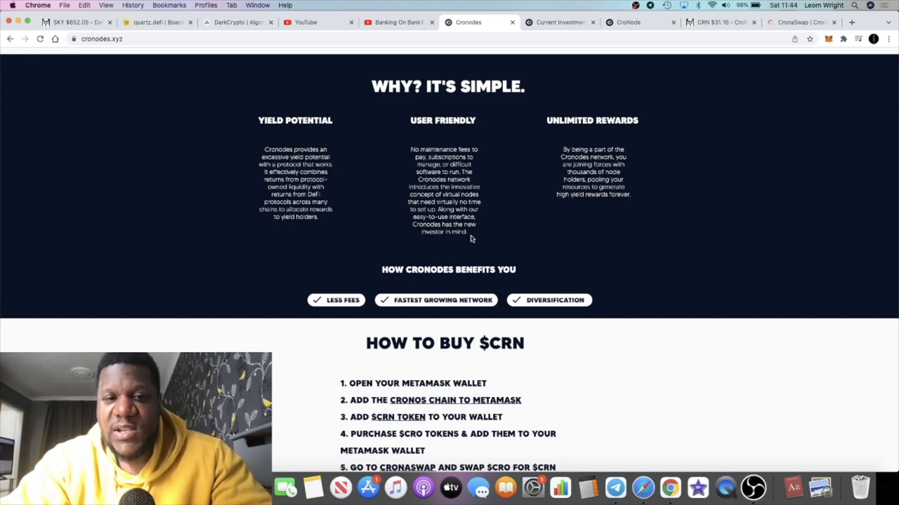
{"action": "mouse_move", "coordinate": [565, 205]}
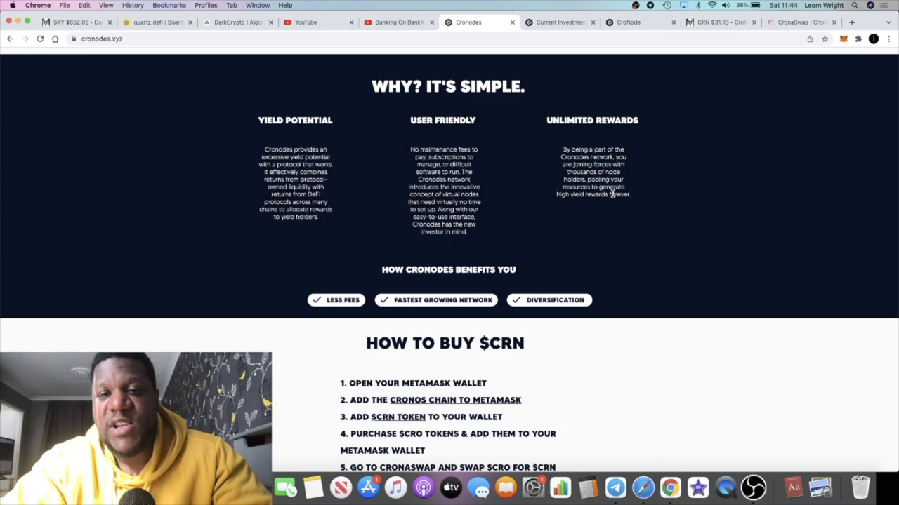
{"action": "mouse_move", "coordinate": [615, 200]}
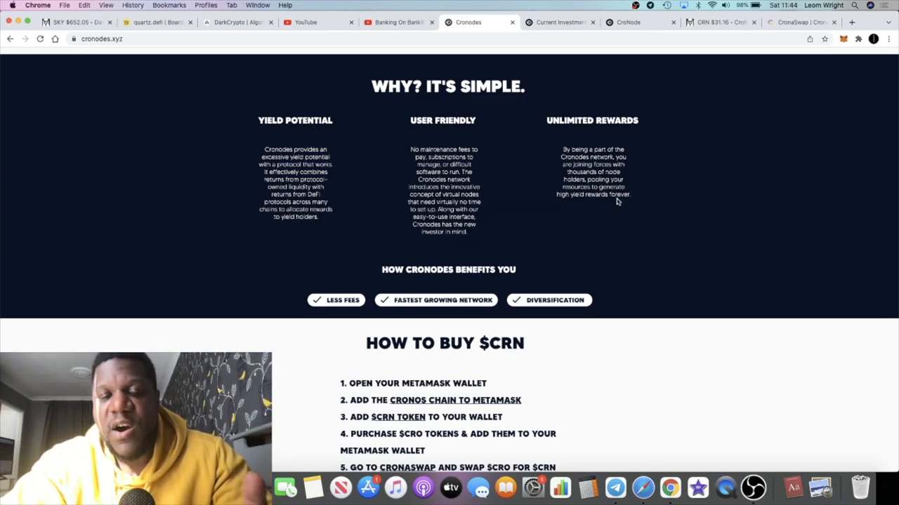
{"action": "scroll", "scroll_direction": "up", "scroll_amount": 3}
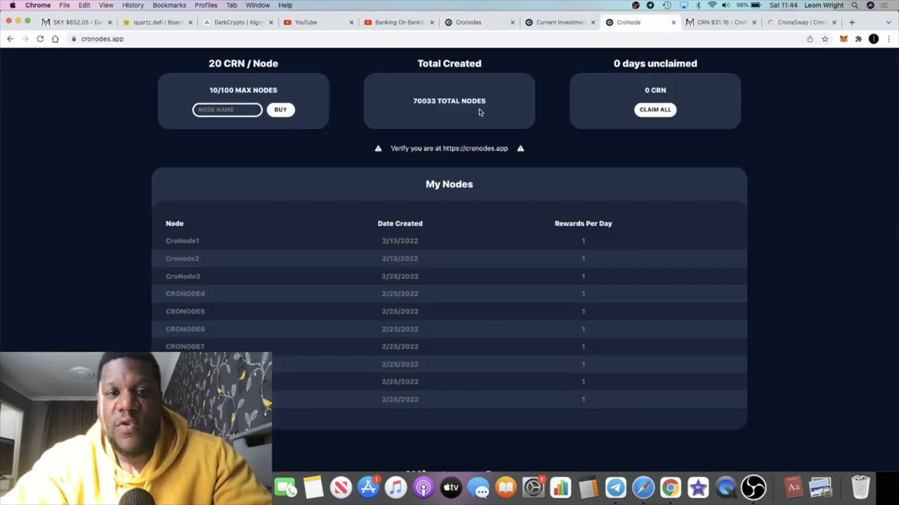
{"action": "double_click", "coordinate": [424, 101]}
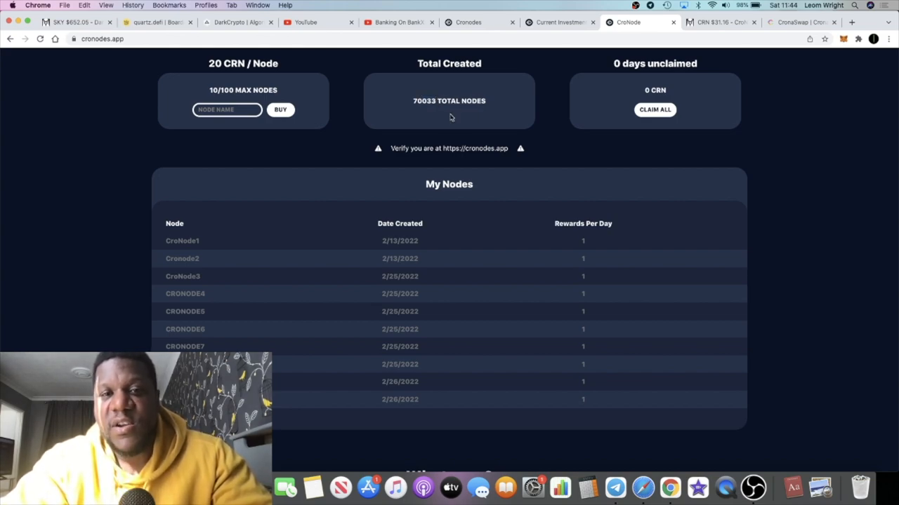
{"action": "mouse_move", "coordinate": [458, 126]}
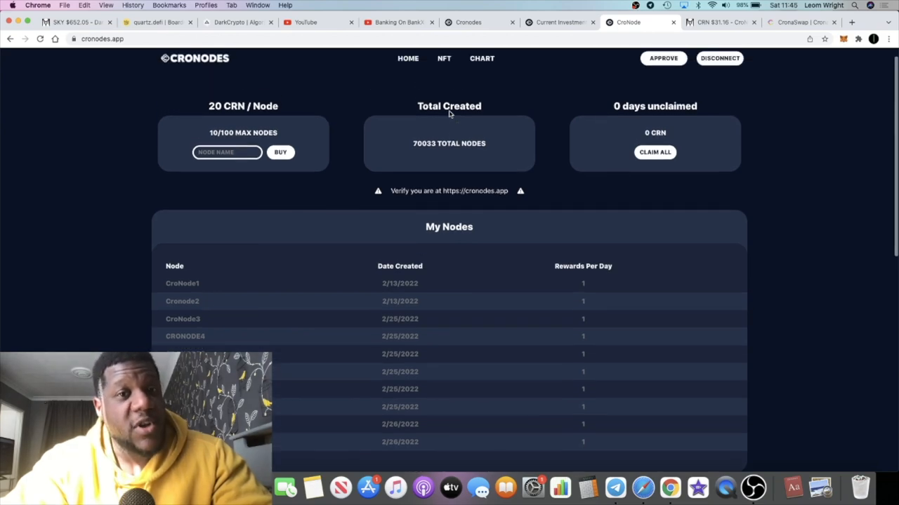
{"action": "scroll", "scroll_direction": "down", "scroll_amount": 3}
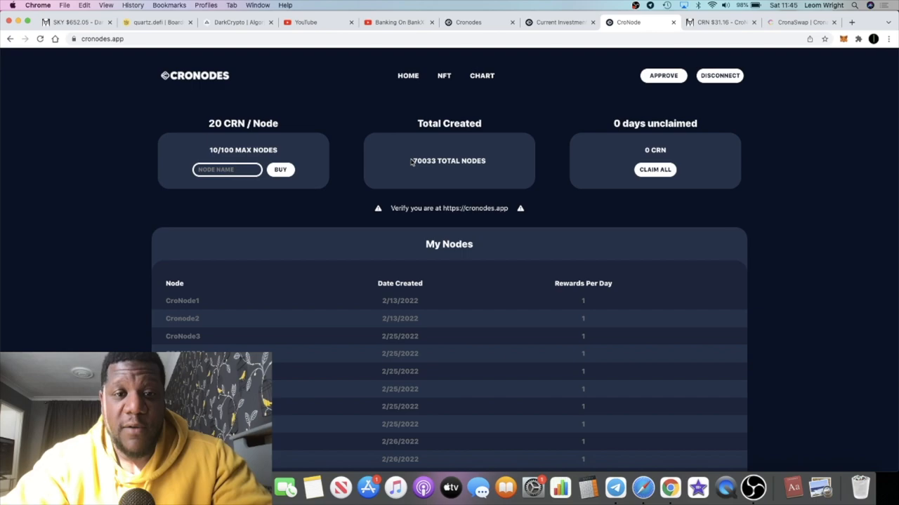
{"action": "mouse_move", "coordinate": [501, 168]}
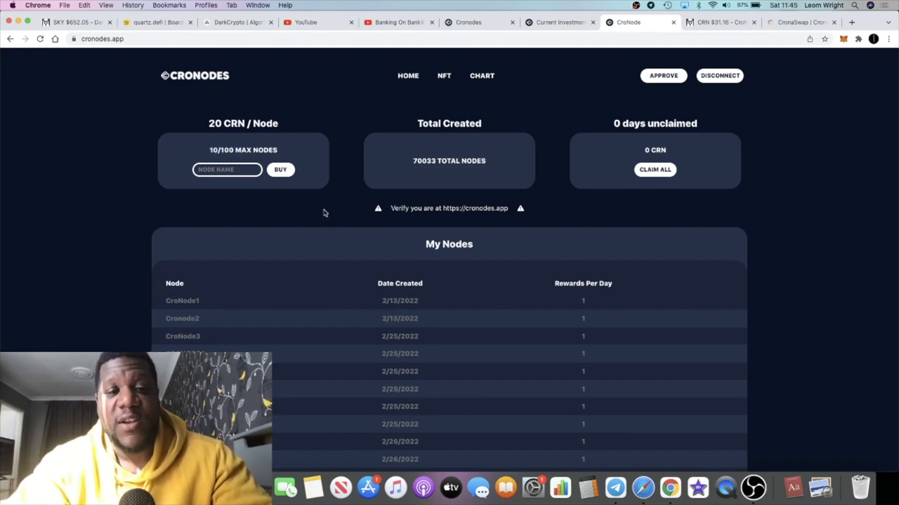
{"action": "scroll", "scroll_direction": "down", "scroll_amount": 3}
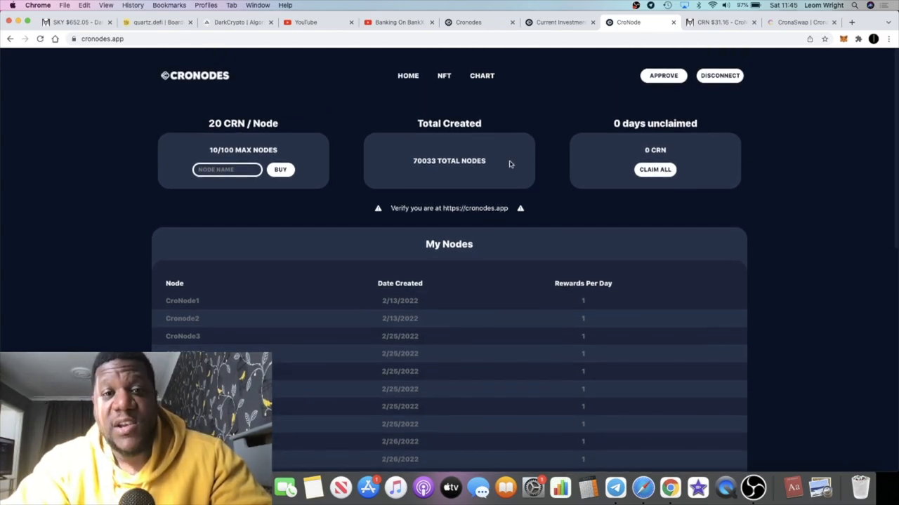
{"action": "mouse_move", "coordinate": [579, 33]}
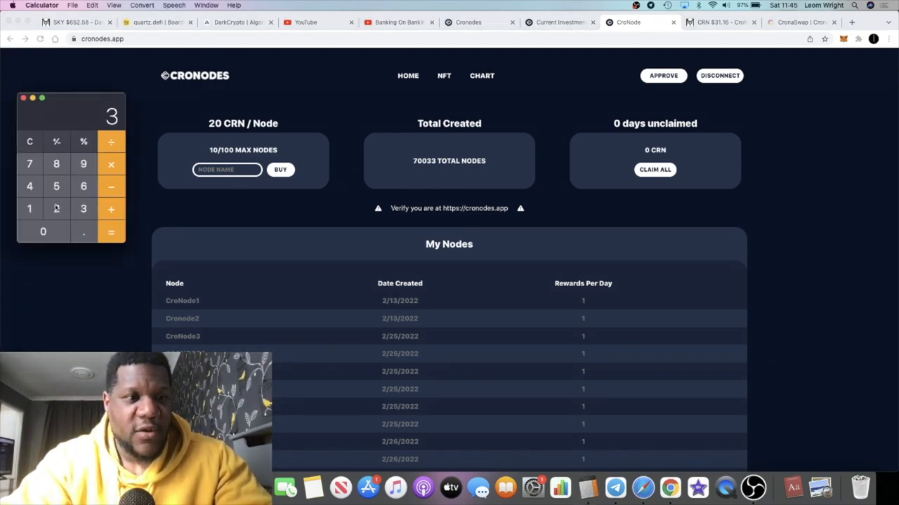
Enter 310 on the Calculator keypad to start the earnings estimate
{"action": "left_click", "coordinate": [29, 141]}
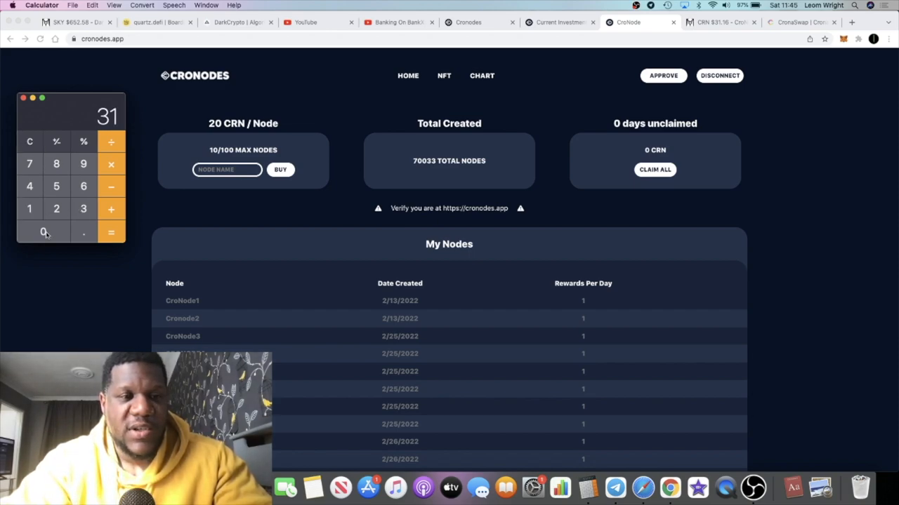
{"action": "left_click", "coordinate": [42, 232]}
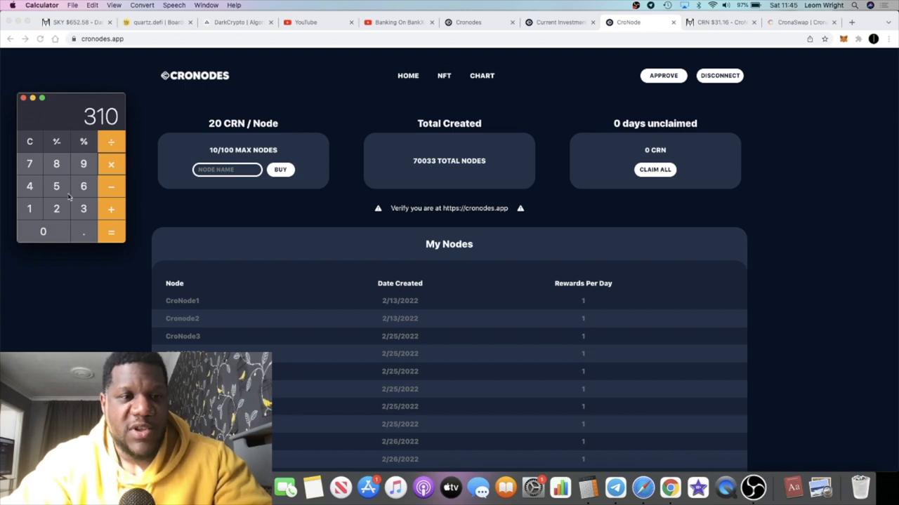
{"action": "left_click", "coordinate": [109, 230]}
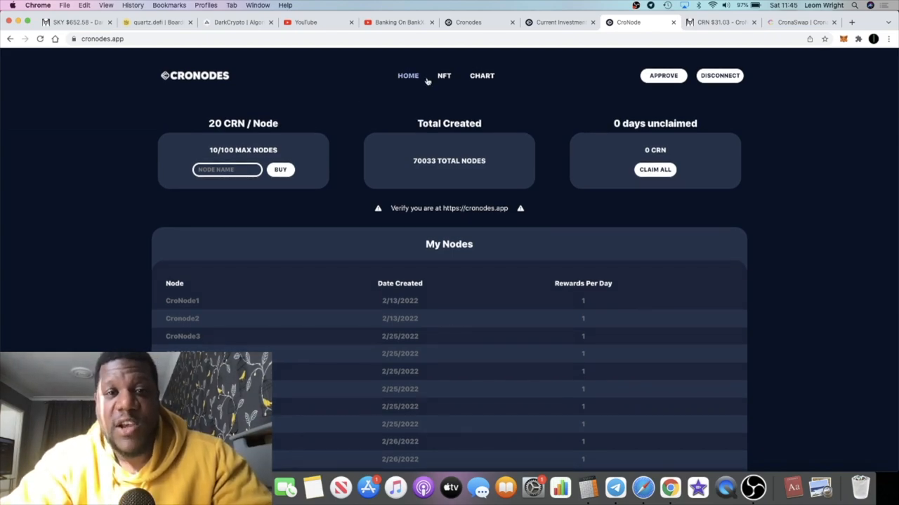
Reload the dashboard via HOME so Total Created reads 70,048, then review My Nodes
{"action": "left_click", "coordinate": [444, 76]}
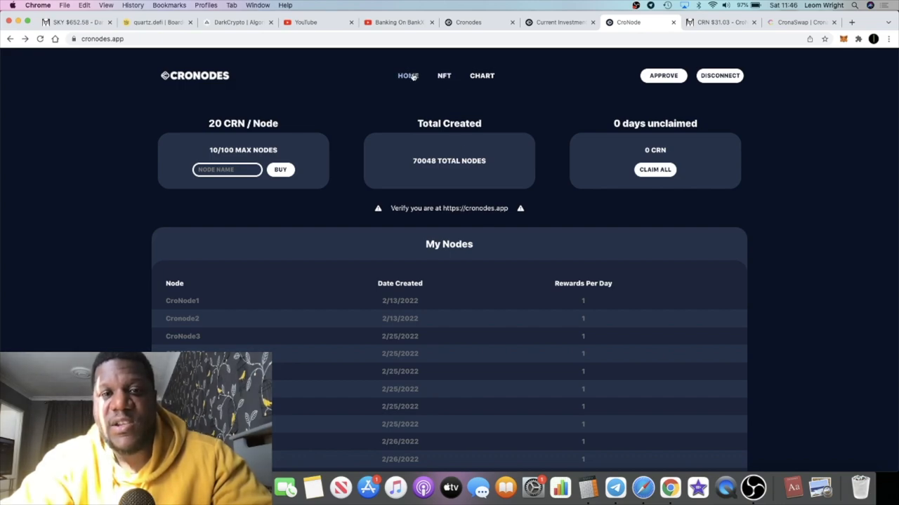
{"action": "mouse_move", "coordinate": [462, 84]}
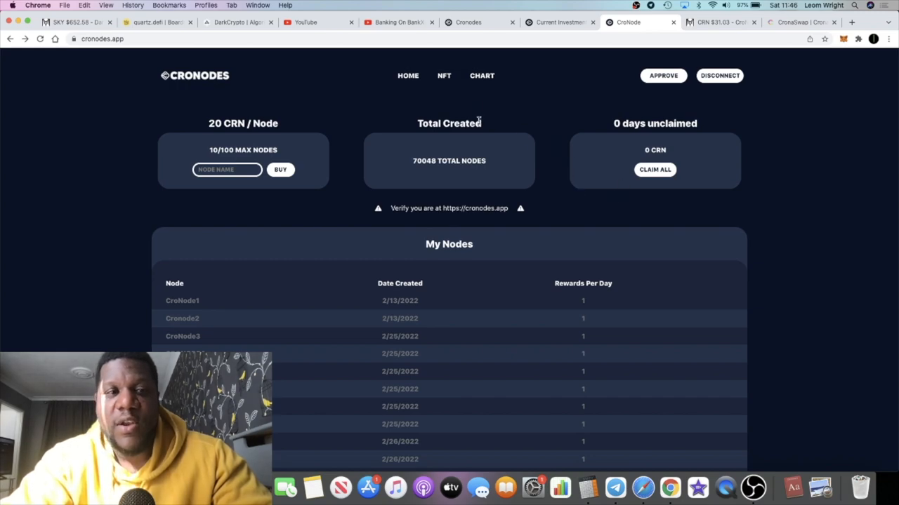
{"action": "mouse_move", "coordinate": [653, 185]}
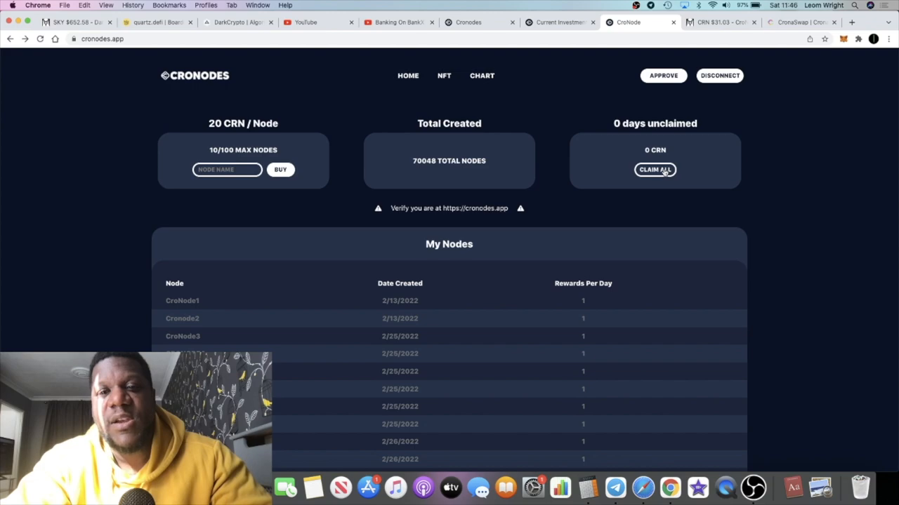
{"action": "mouse_move", "coordinate": [668, 145]}
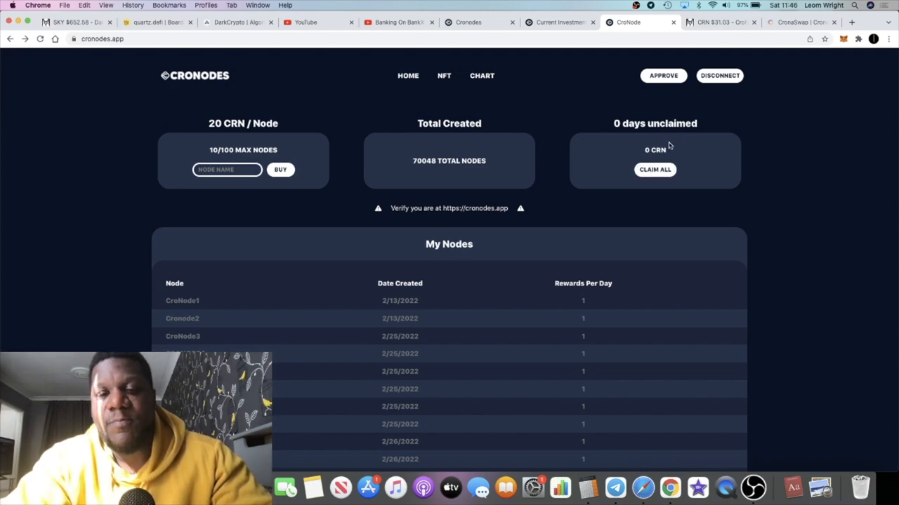
{"action": "mouse_move", "coordinate": [644, 151]}
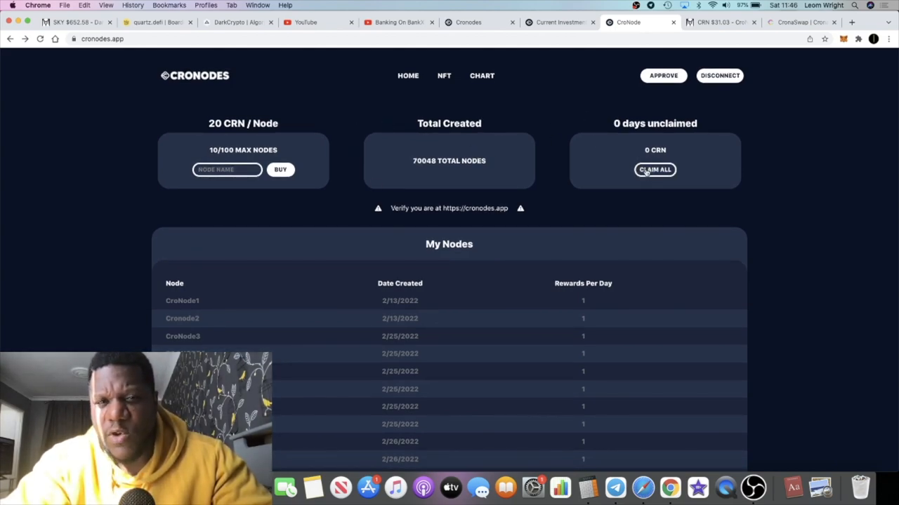
{"action": "scroll", "scroll_direction": "down", "scroll_amount": 3}
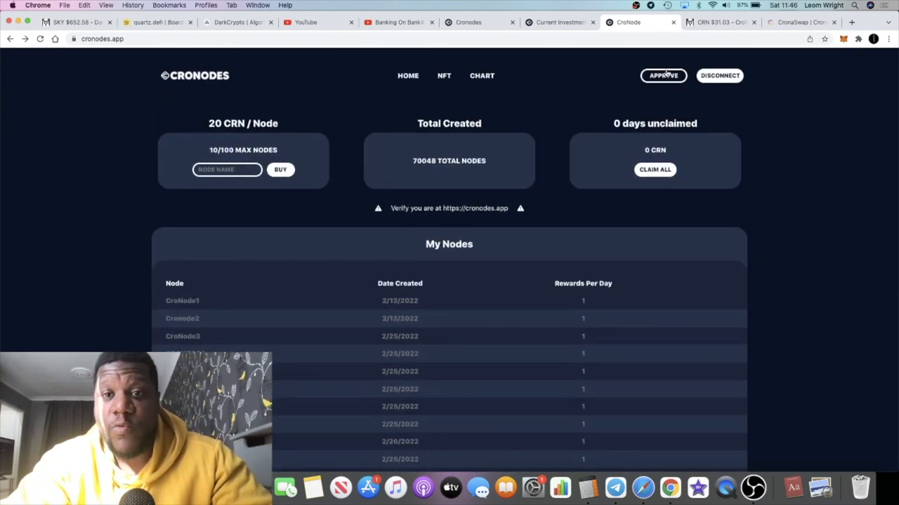
{"action": "mouse_move", "coordinate": [534, 65]}
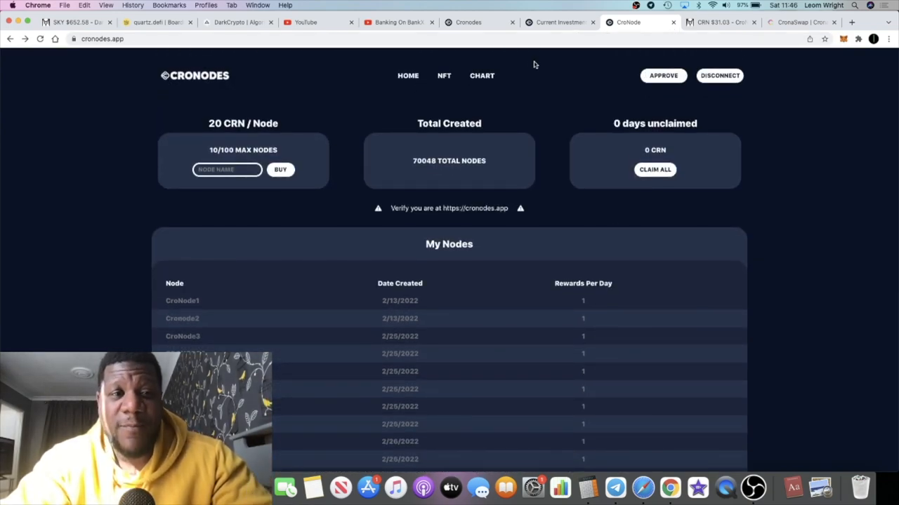
{"action": "mouse_move", "coordinate": [559, 23]}
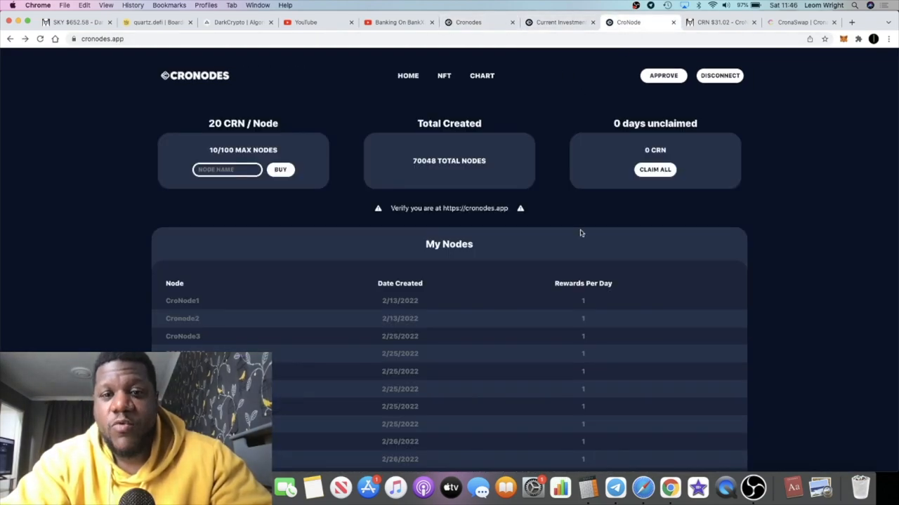
{"action": "scroll", "scroll_direction": "down", "scroll_amount": 3}
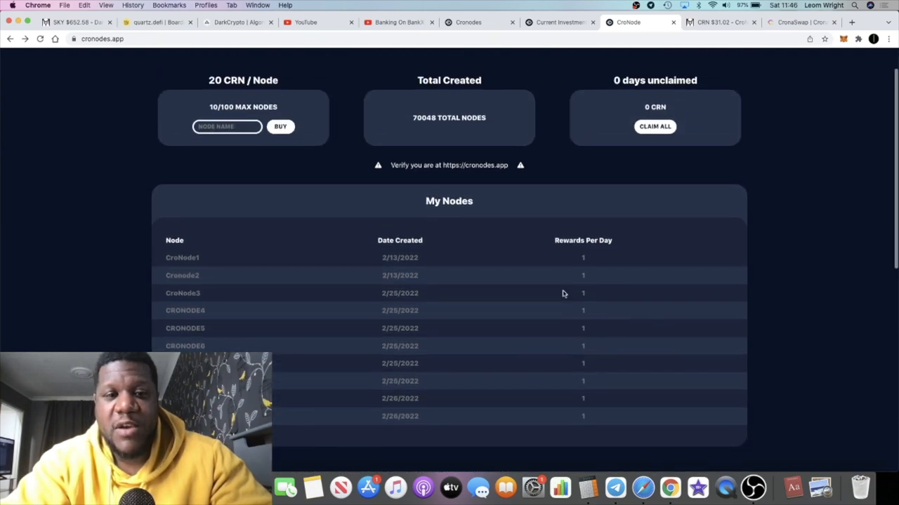
{"action": "double_click", "coordinate": [387, 258]}
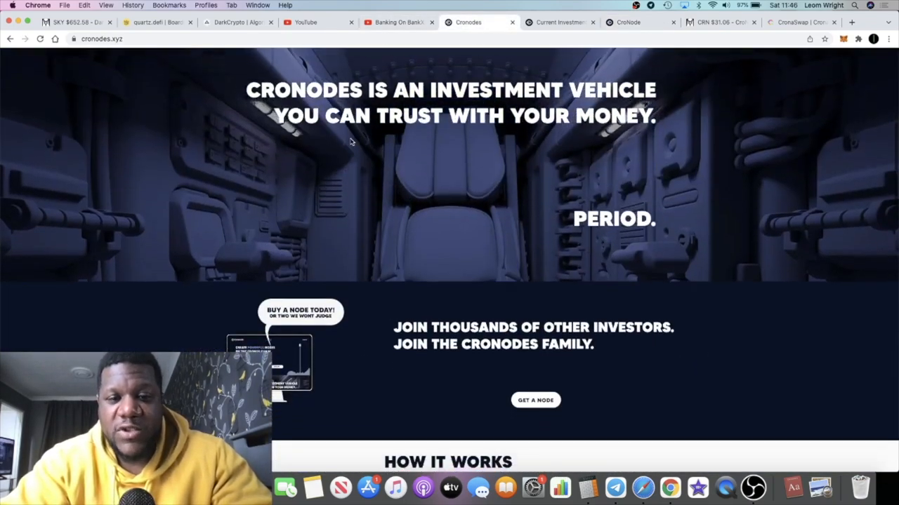
Scroll the cronodes.xyz landing page and follow its Twitter link under Connect With Us
{"action": "scroll", "scroll_direction": "down", "scroll_amount": 3}
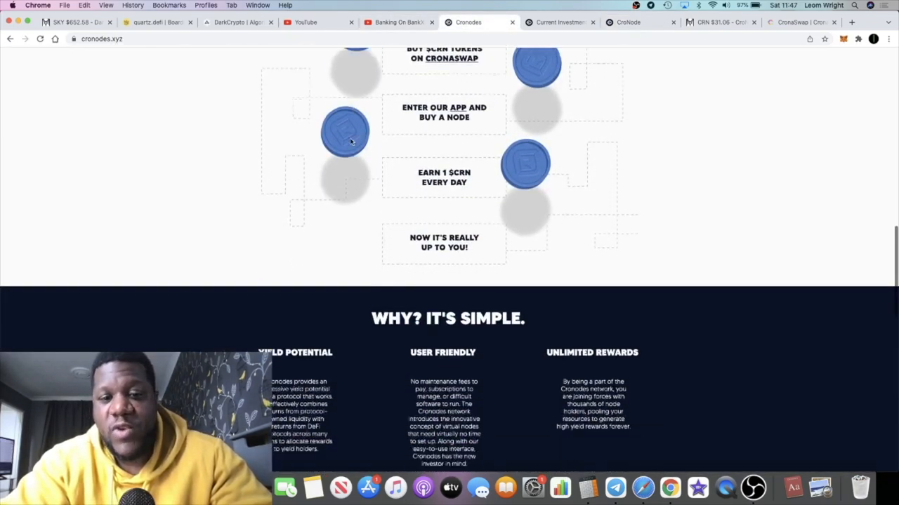
{"action": "scroll", "scroll_direction": "down", "scroll_amount": 3}
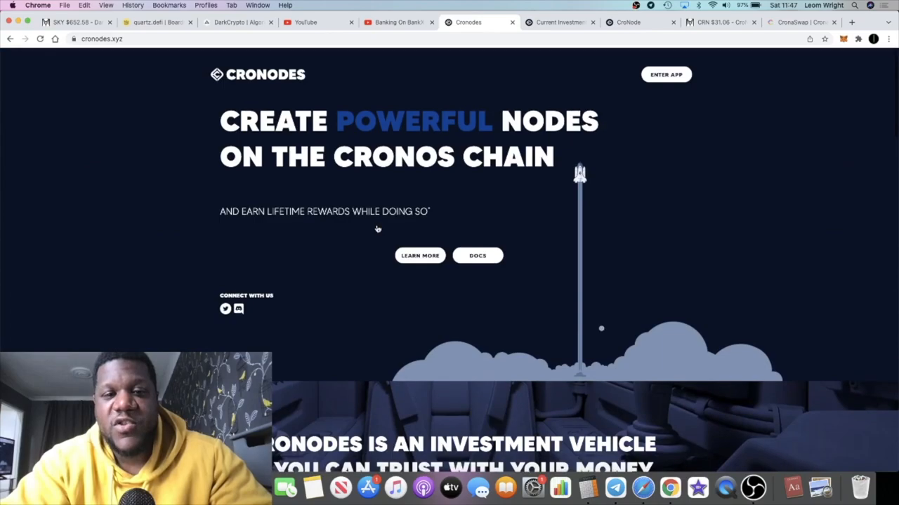
{"action": "mouse_move", "coordinate": [358, 236]}
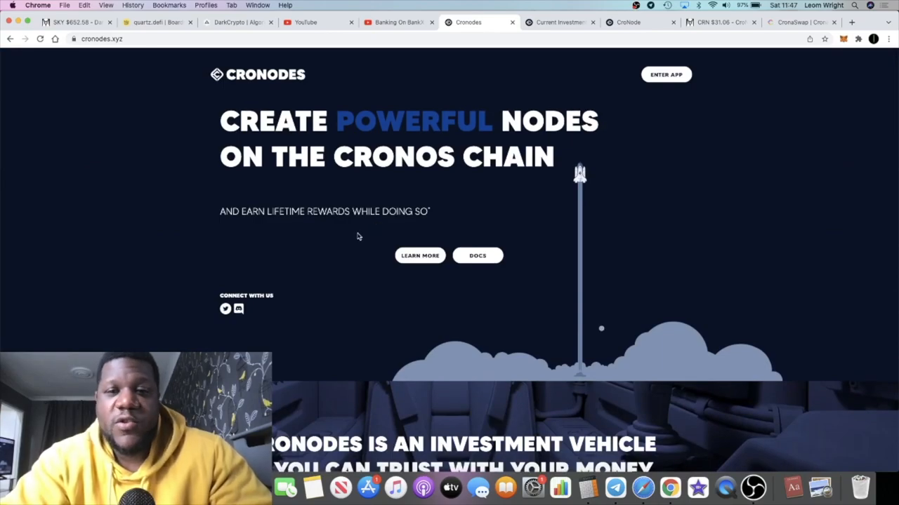
{"action": "mouse_move", "coordinate": [225, 310]}
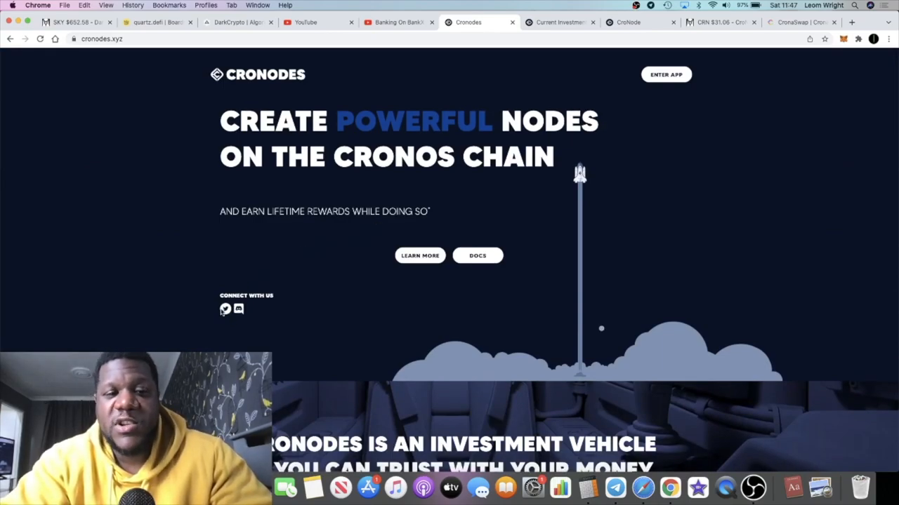
{"action": "left_click", "coordinate": [225, 309]}
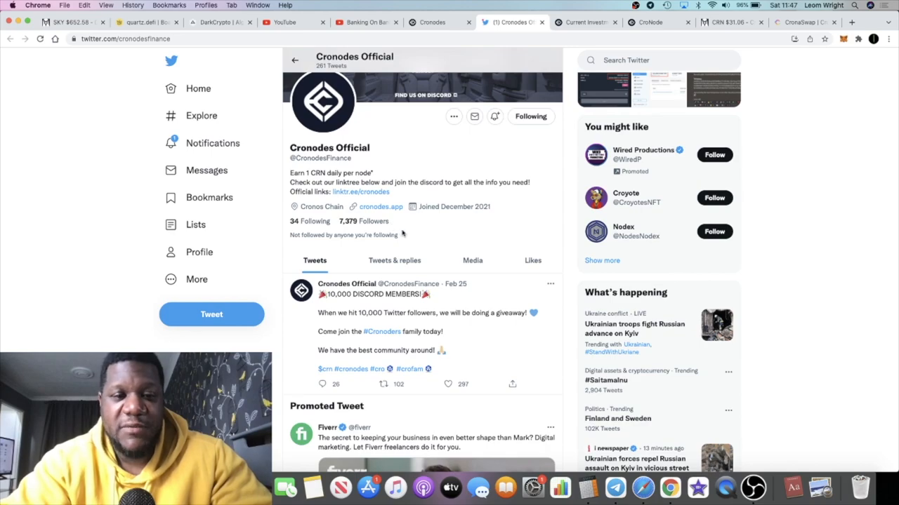
{"action": "scroll", "scroll_direction": "down", "scroll_amount": 3}
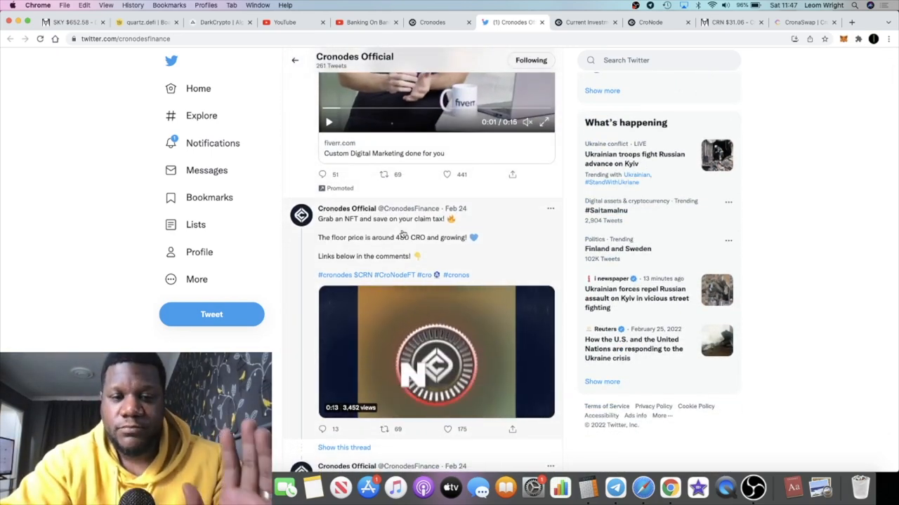
{"action": "scroll", "scroll_direction": "up", "scroll_amount": 3}
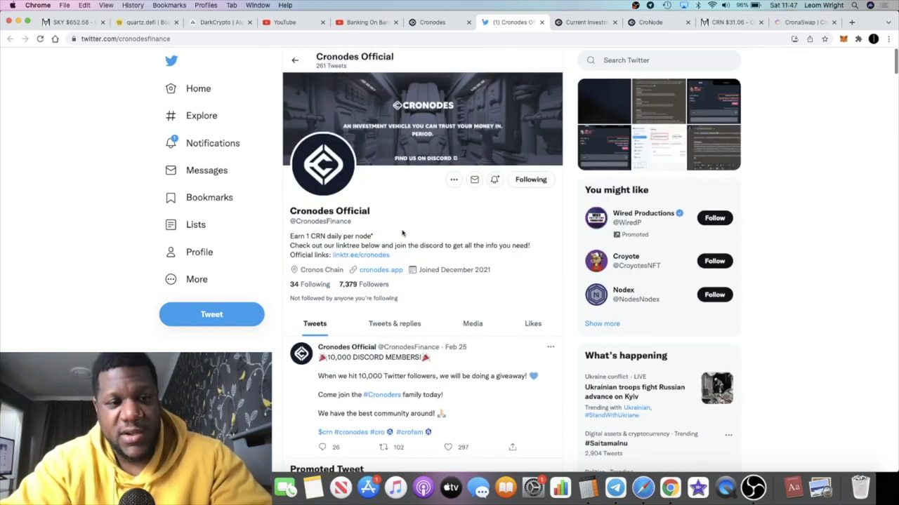